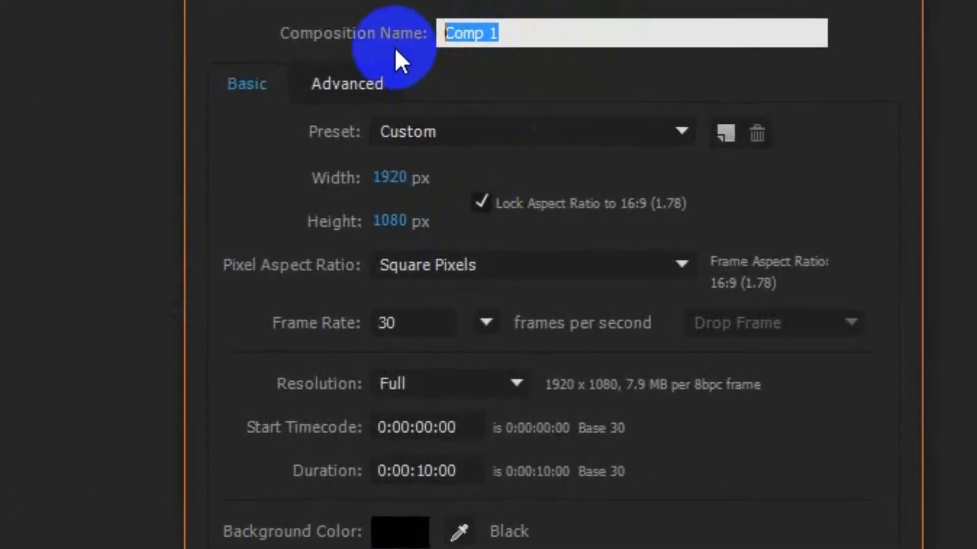
- Name the composition 'Cinematic Logo Animation' at 1920×1080, 30 fps, 10 s and confirm
type("Cinematic Logo A")
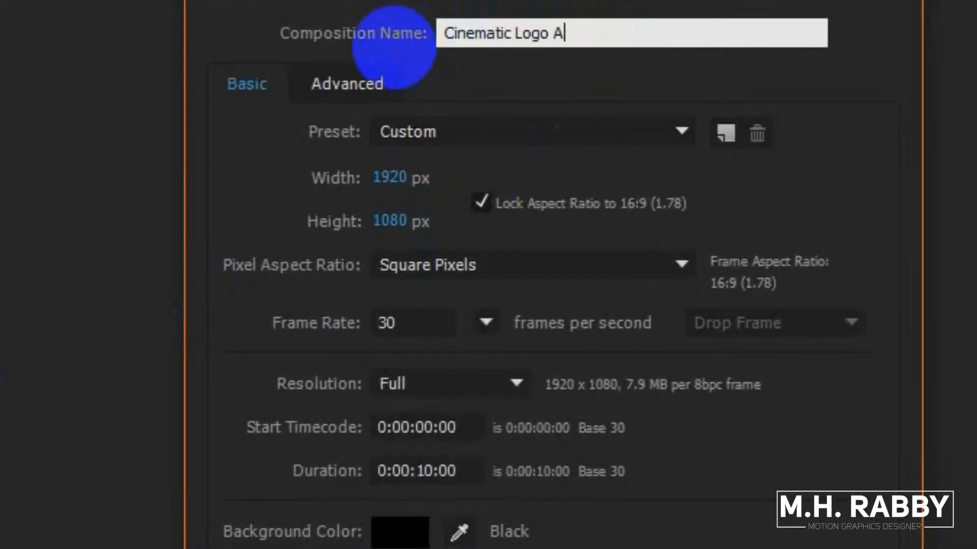
type("nimation")
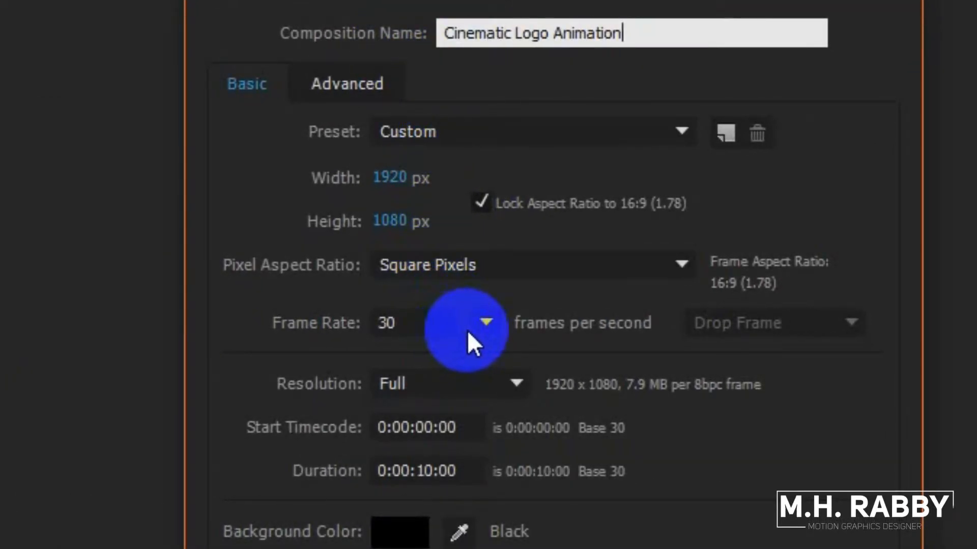
left_click(416, 471)
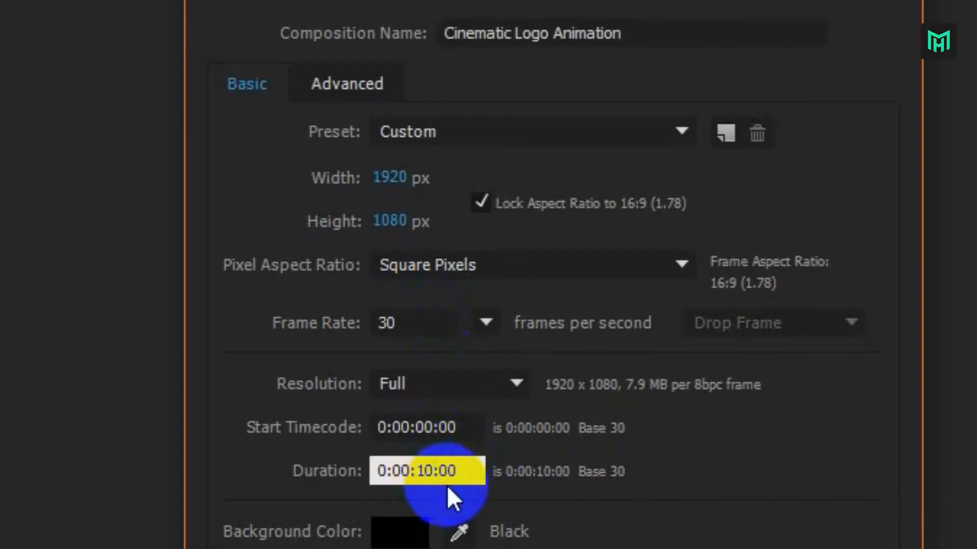
left_click(484, 323)
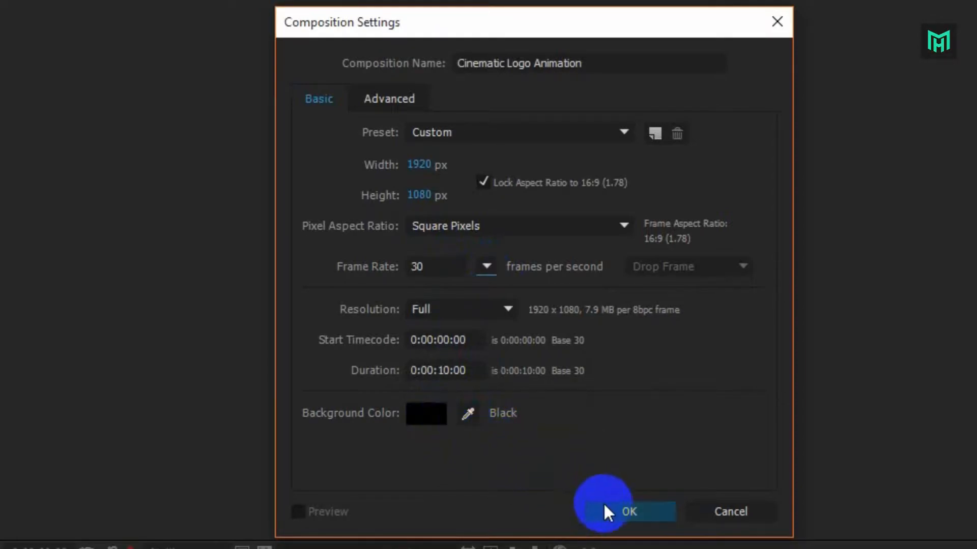
left_click(627, 512)
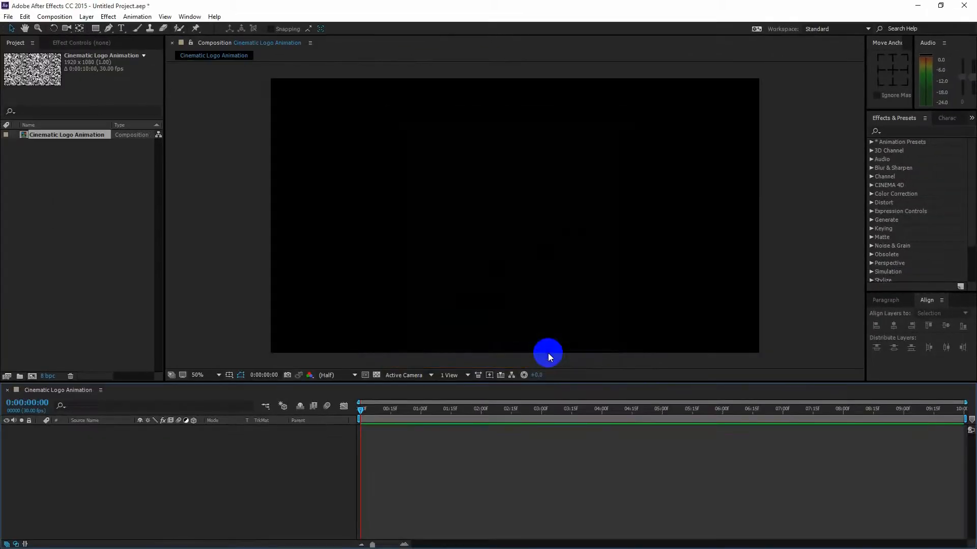
mouse_move(235, 454)
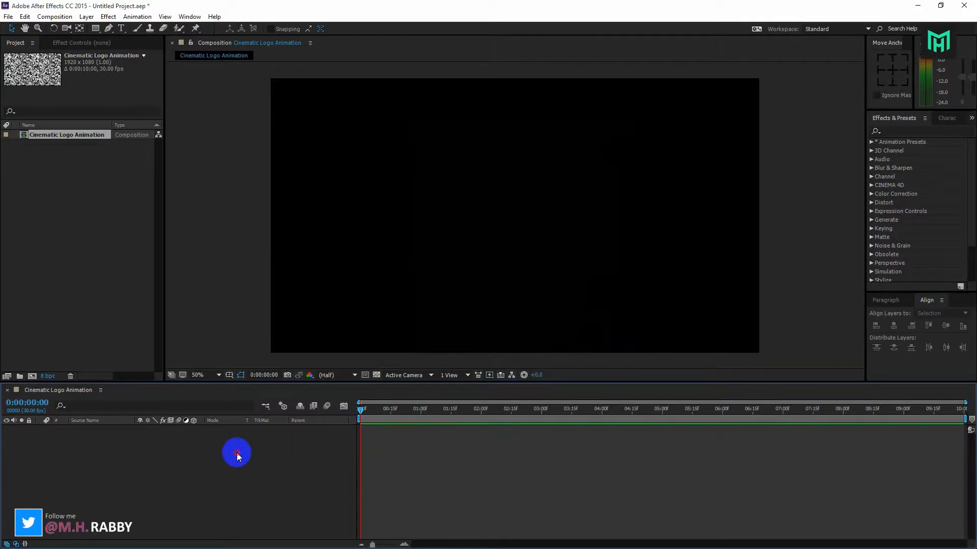
- Add a new full-frame white solid layer named Background to the composition
left_click(96, 28)
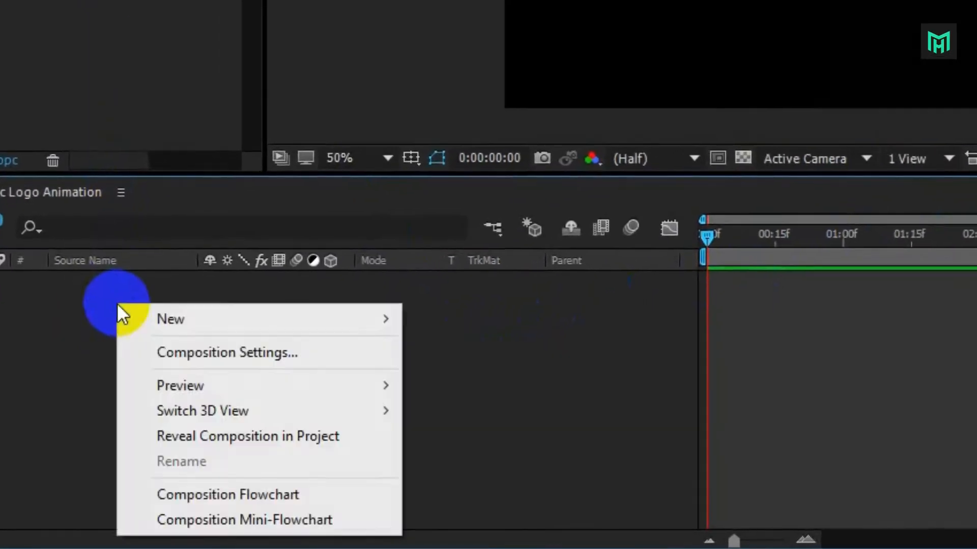
mouse_move(173, 312)
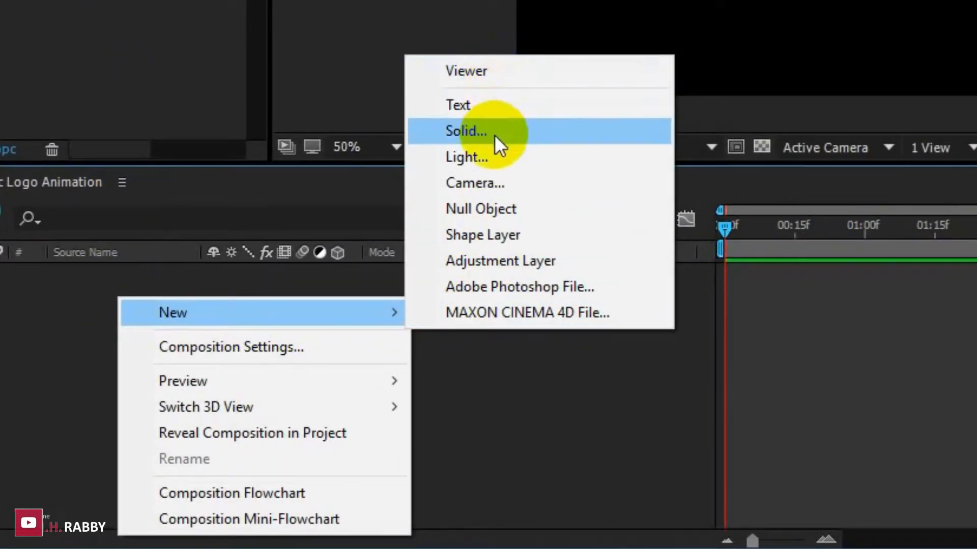
left_click(465, 131)
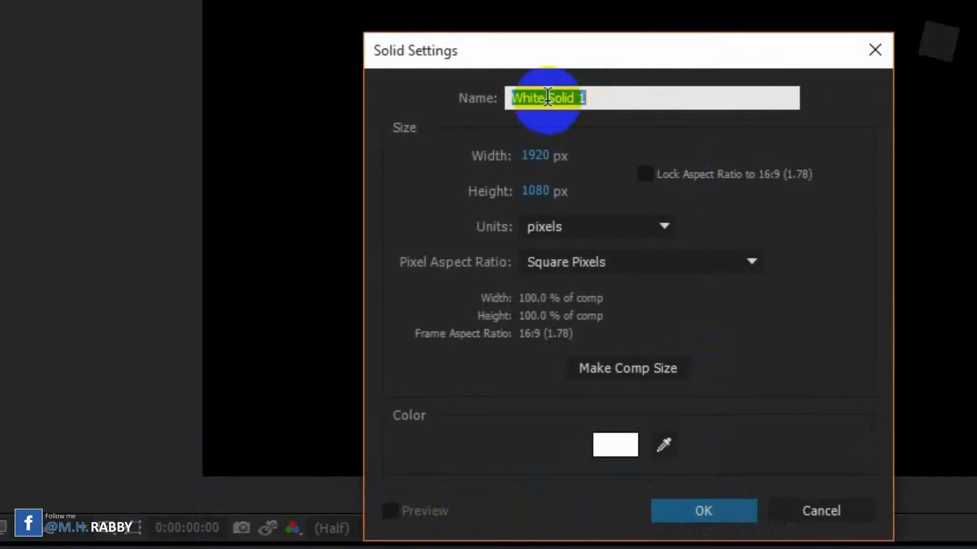
type("Back")
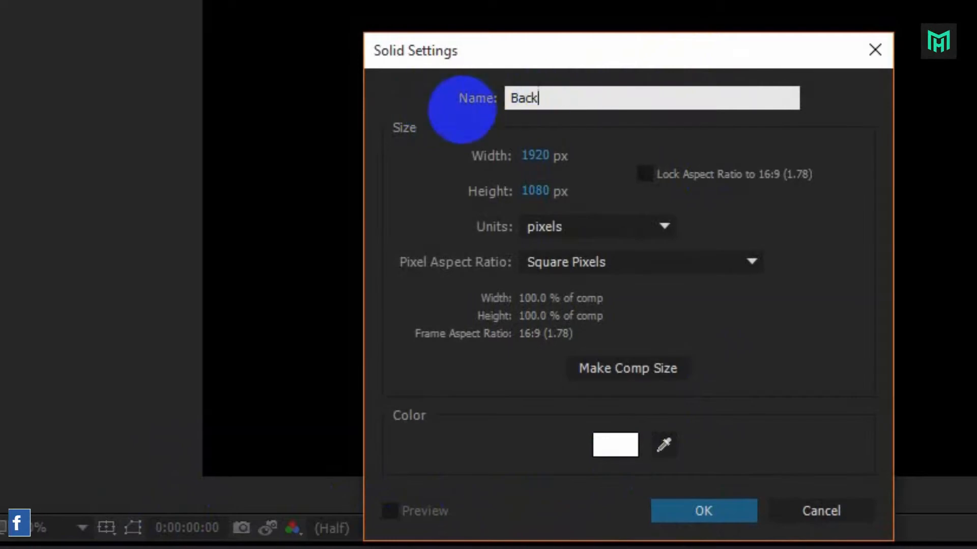
left_click(703, 511)
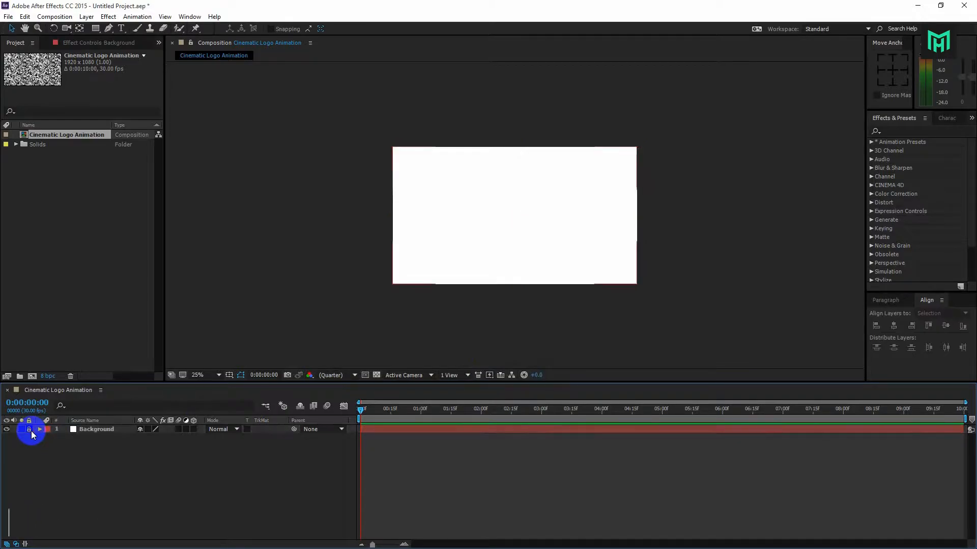
- Lock the Background layer and switch to the Rectangle Tool to draw the square
left_click(197, 374)
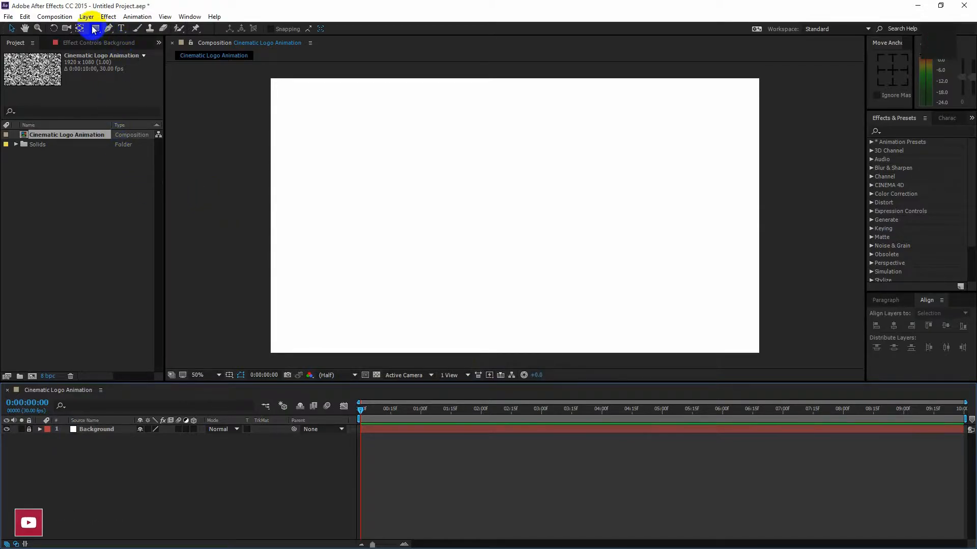
left_click(92, 29)
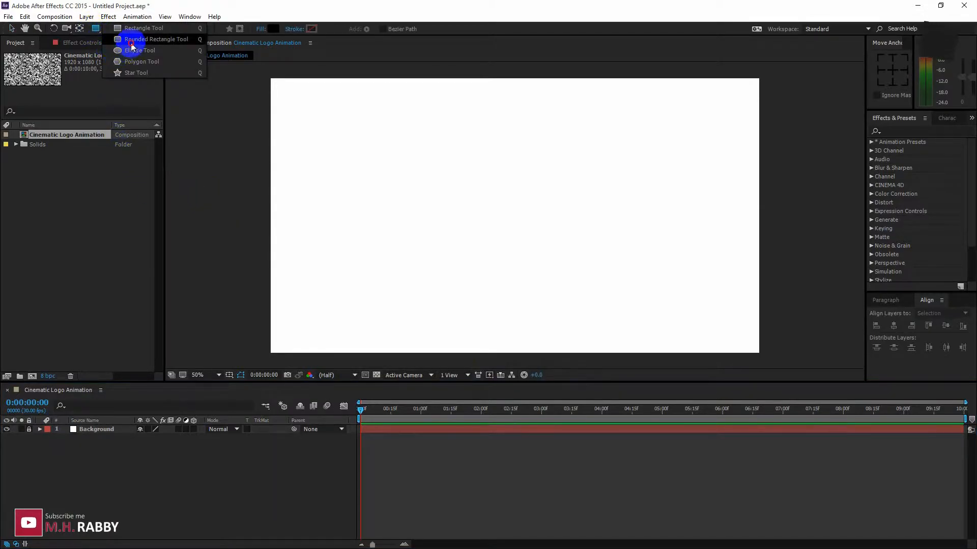
left_click(139, 49)
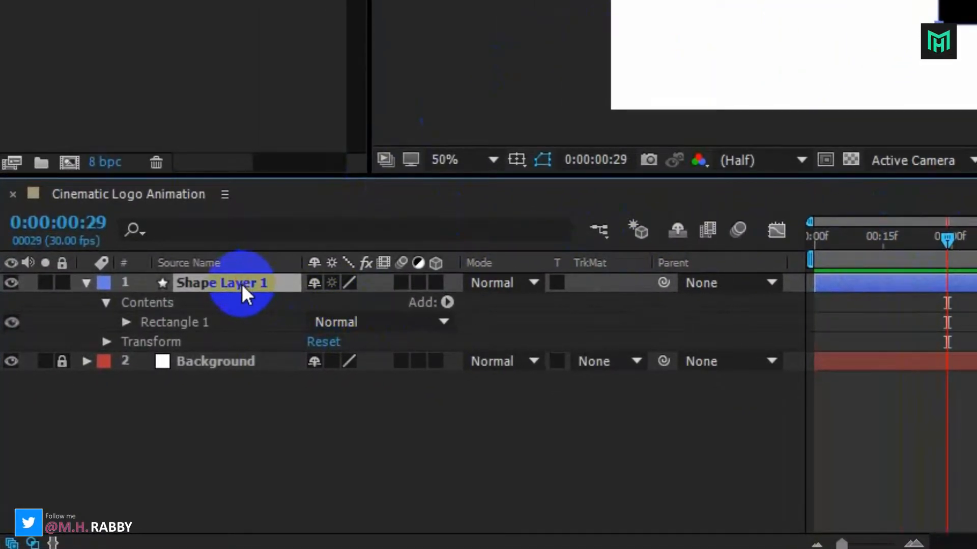
- Keyframe Shape Layer 1's Scale at frame 29, then set Scale to 0 at frame 6
key("s")
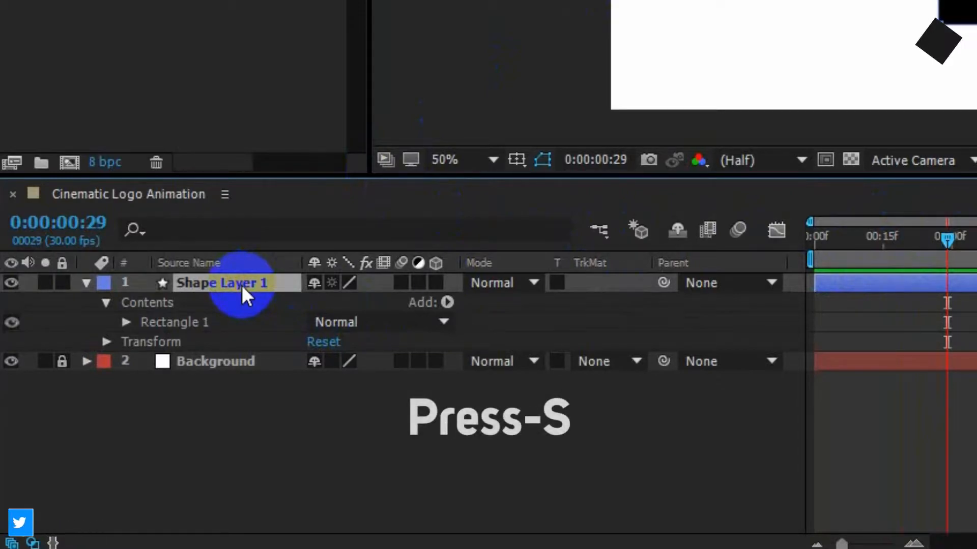
key("s")
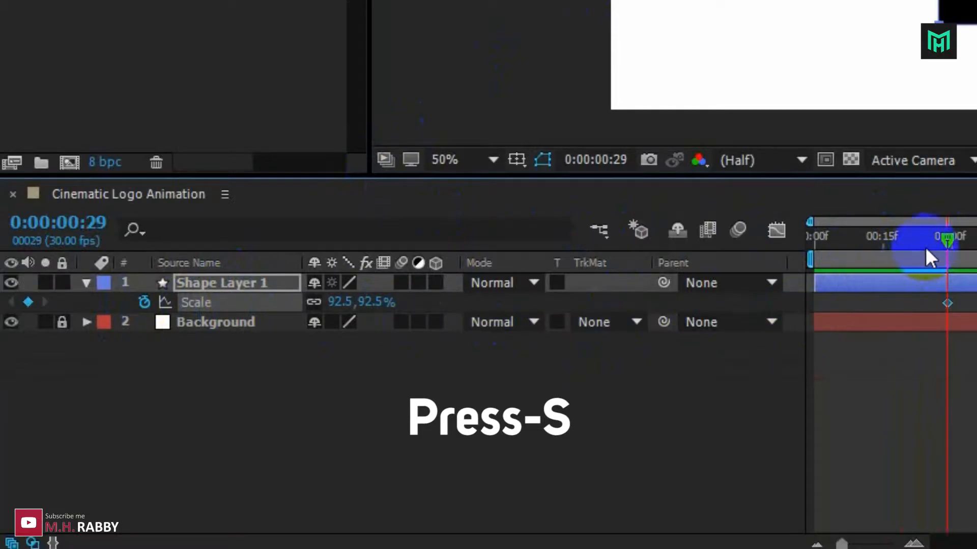
left_click_drag(948, 237, 842, 237)
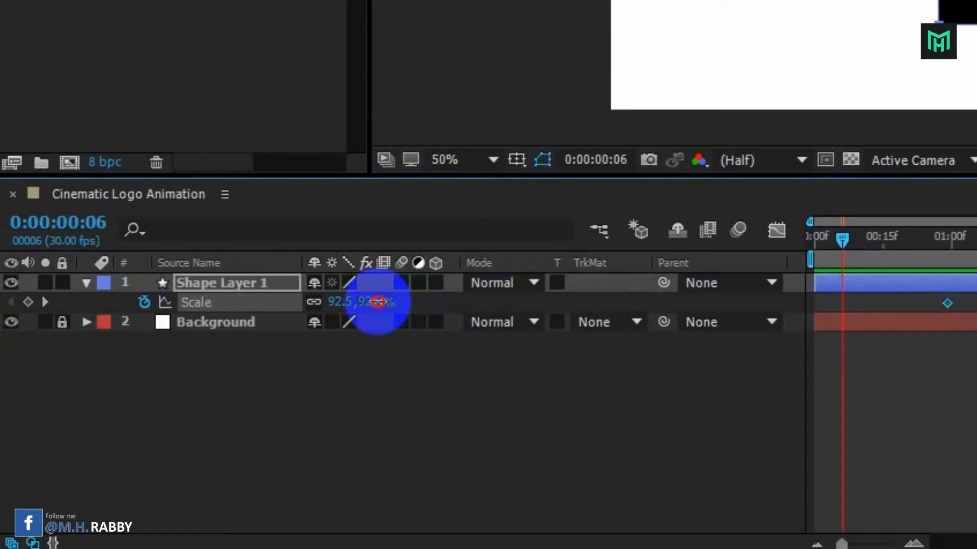
type("0")
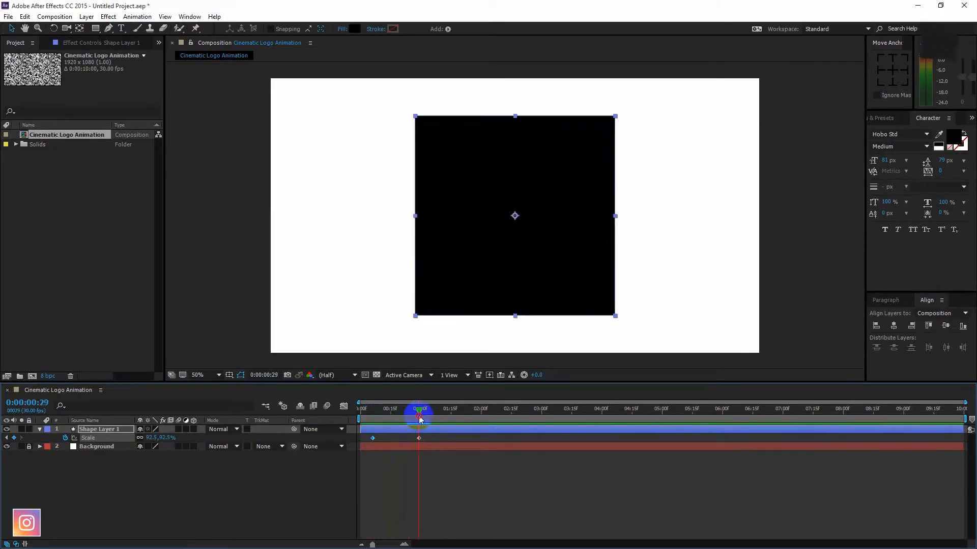
- Preview the square's growth and move the 0% scale keyframe to frame 0
left_click_drag(418, 409, 439, 409)
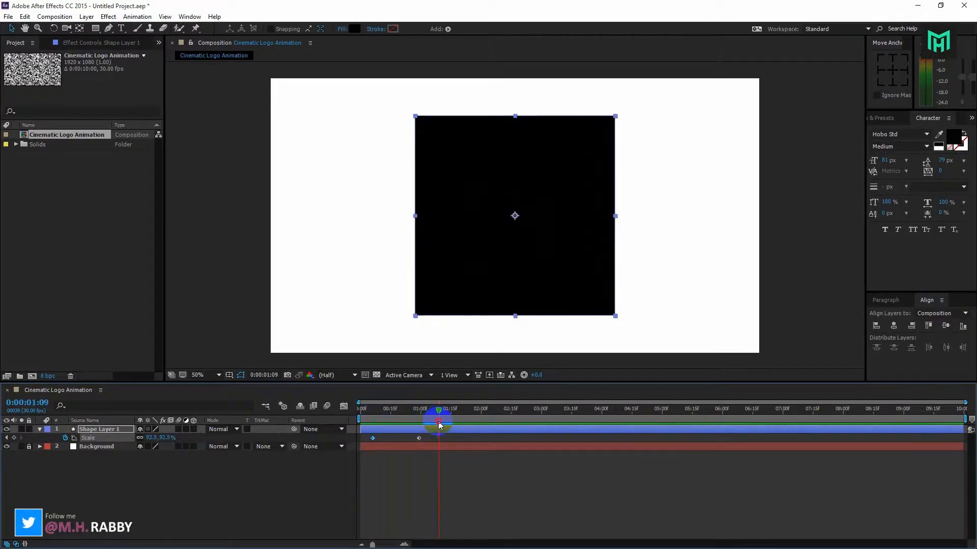
left_click_drag(440, 417, 418, 417)
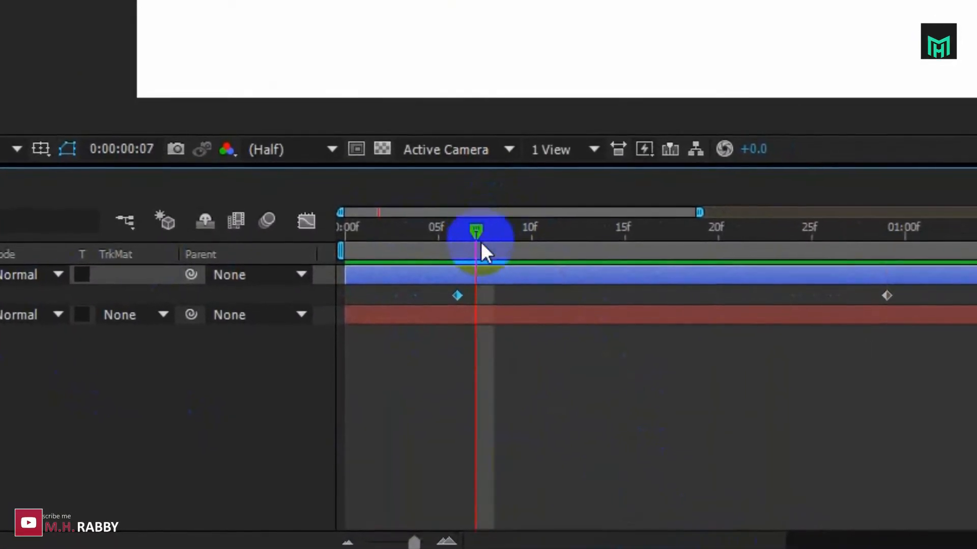
left_click_drag(458, 295, 347, 295)
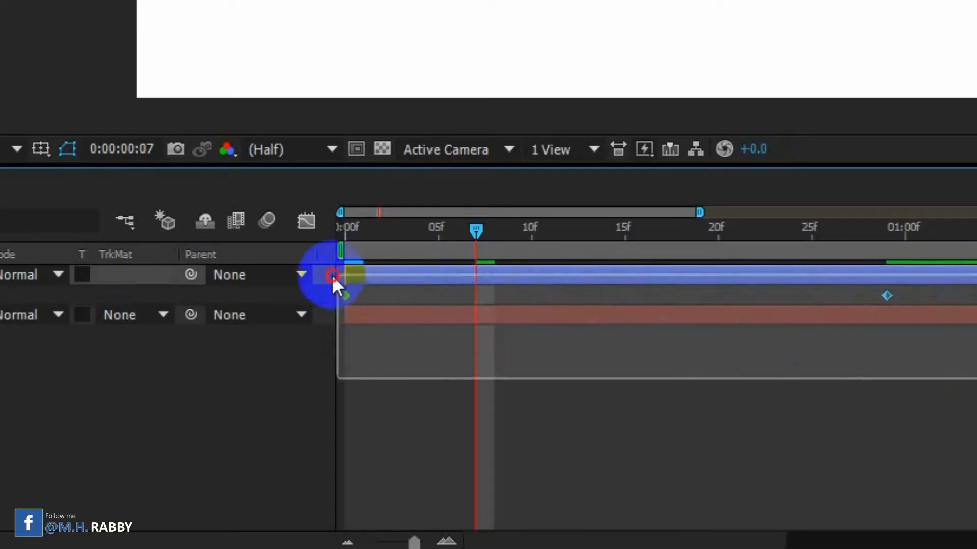
- Apply Easy Ease to the Scale keyframes and lengthen the ease into the final scale in the Graph Editor
key("f9")
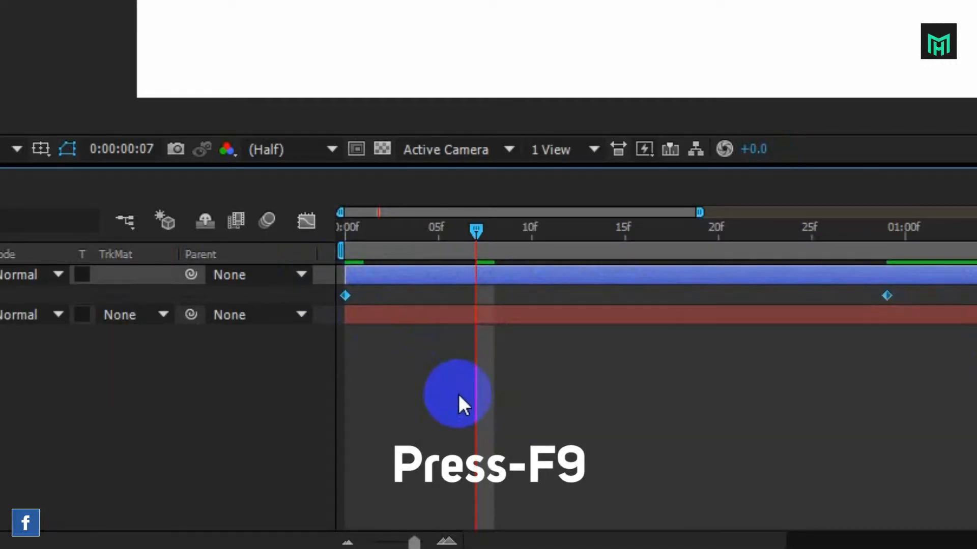
key("F9")
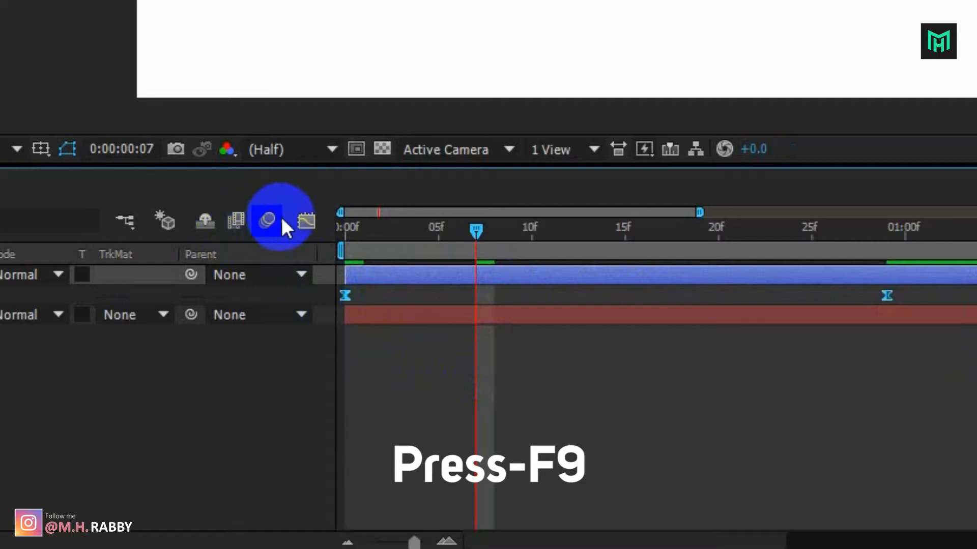
key("f9")
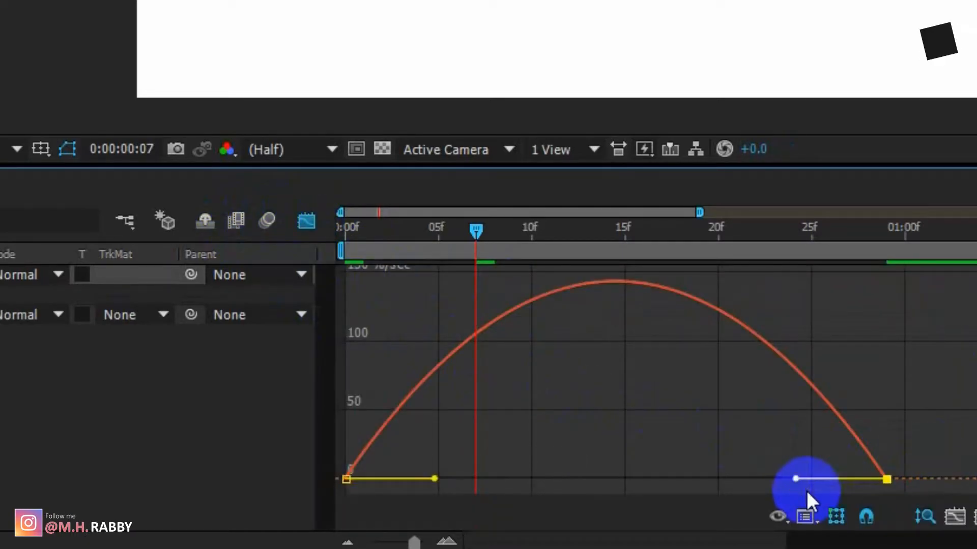
left_click_drag(804, 479, 476, 479)
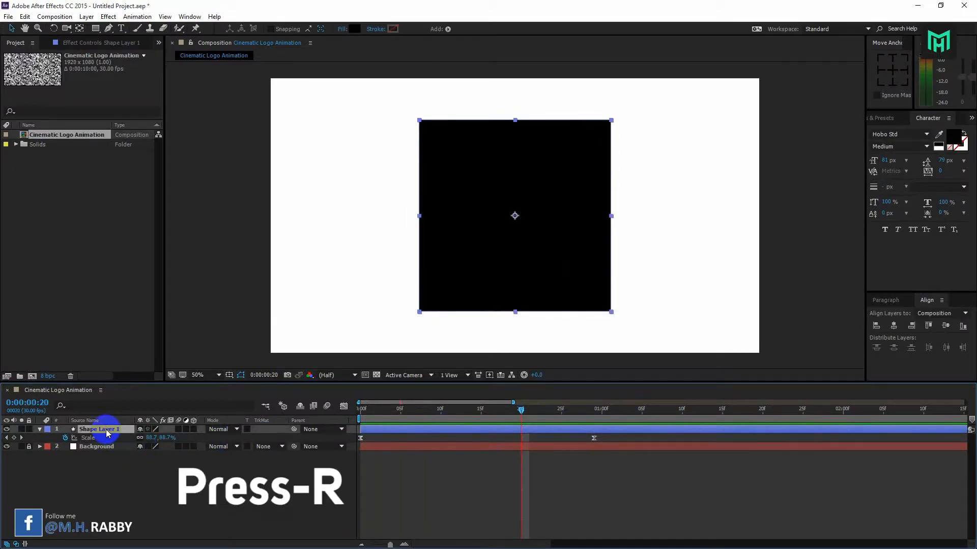
- Reveal Rotation and keyframe the square's starting rotation at 270°
key("r")
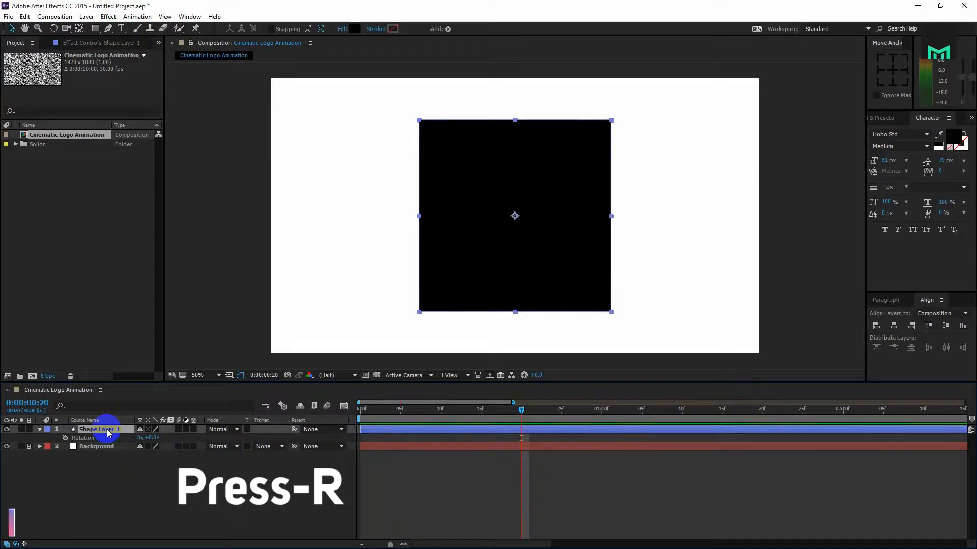
left_click_drag(520, 409, 529, 409)
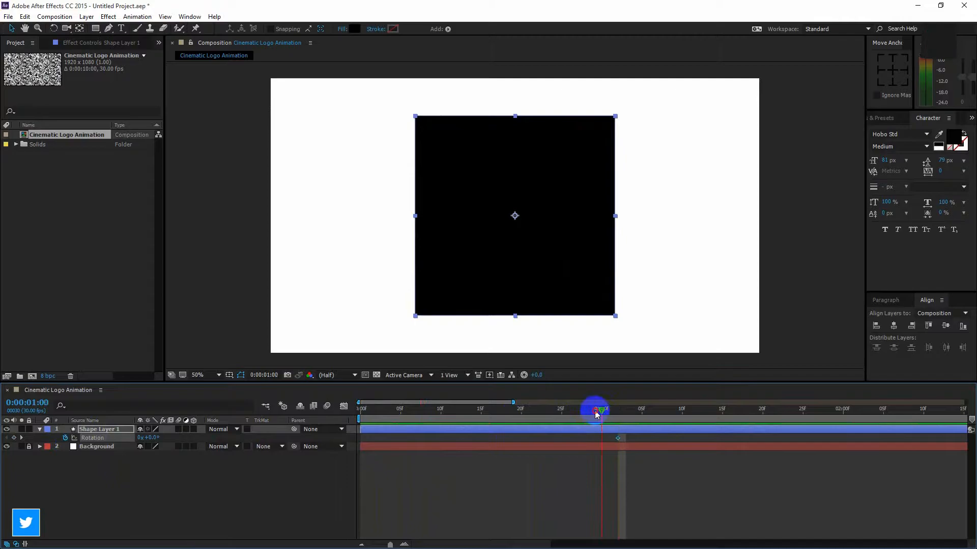
left_click_drag(595, 412, 449, 412)
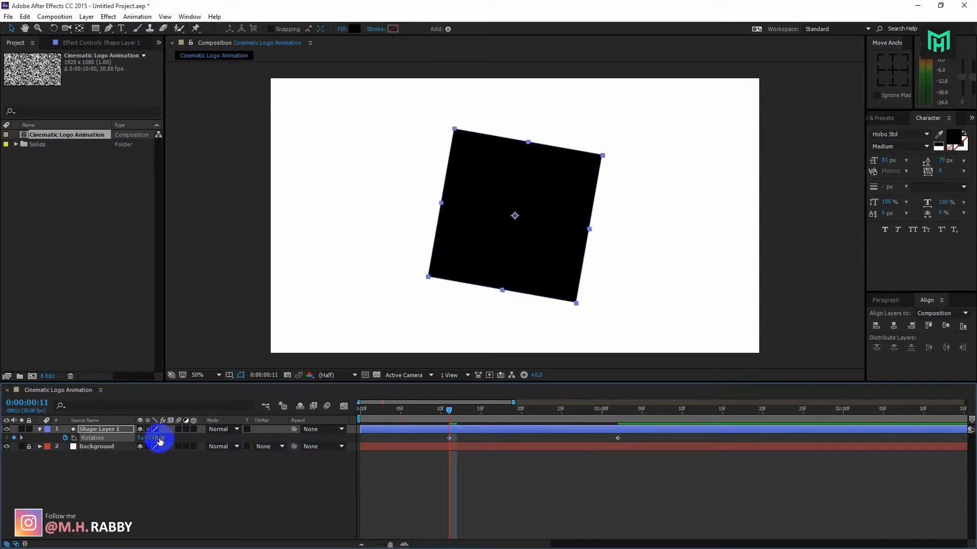
double_click(150, 437)
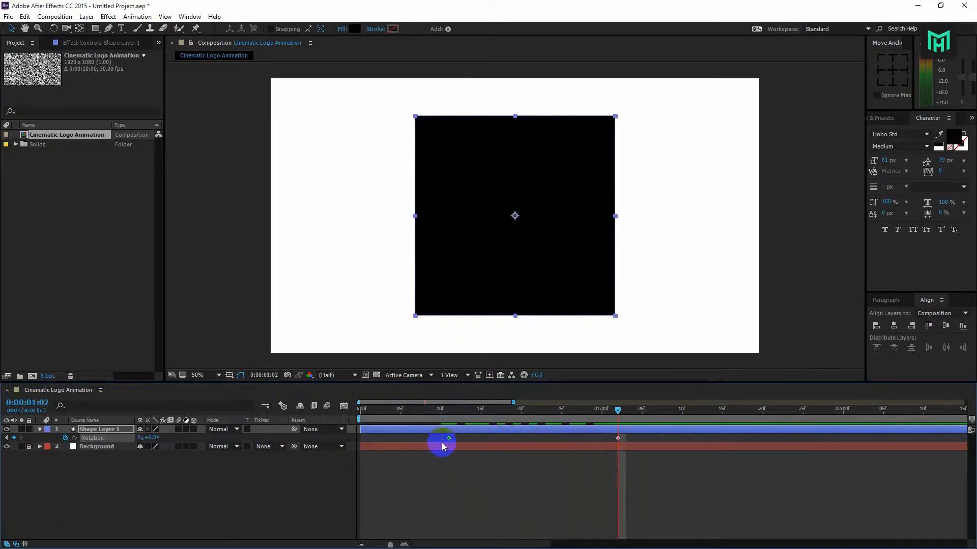
- Move the 270° keyframe to the start and the upright keyframe to around 20 frames
left_click_drag(442, 438, 364, 440)
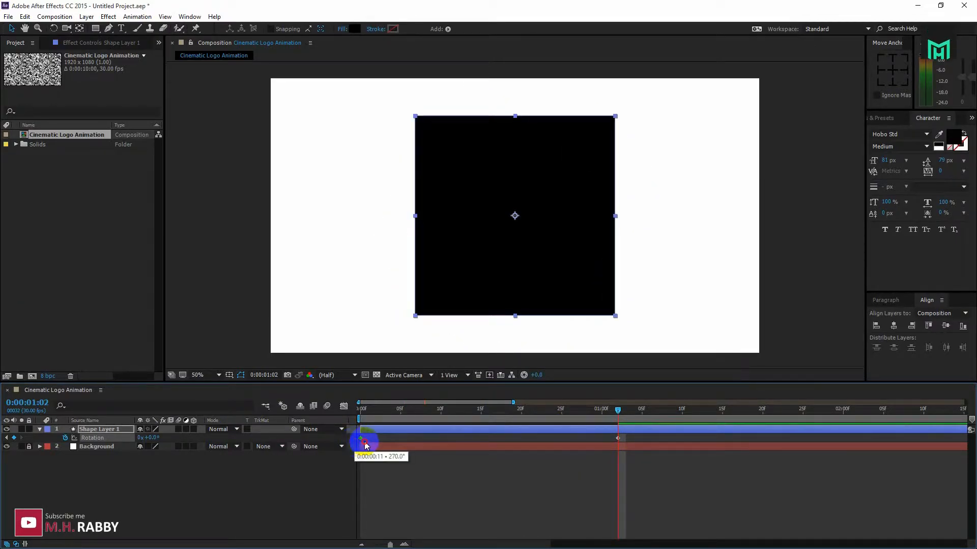
left_click_drag(364, 440, 616, 437)
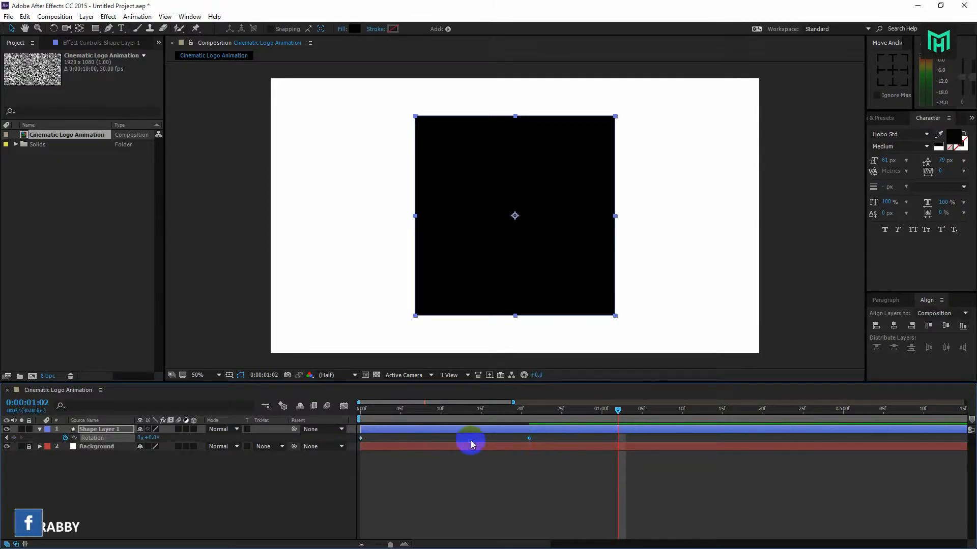
- Align the Rotation keyframes with Scale near one second, ease them and reshape the rotation curve
key("u")
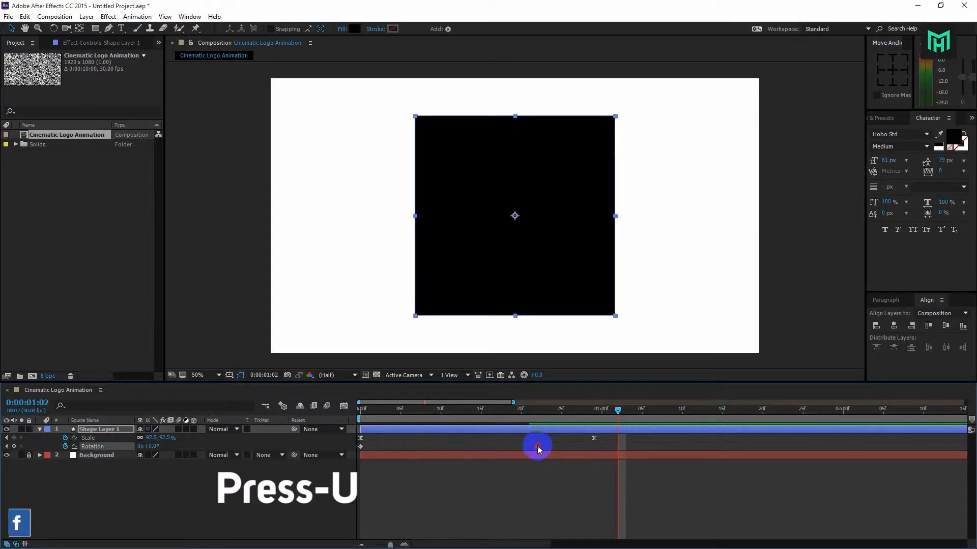
left_click_drag(537, 448, 593, 447)
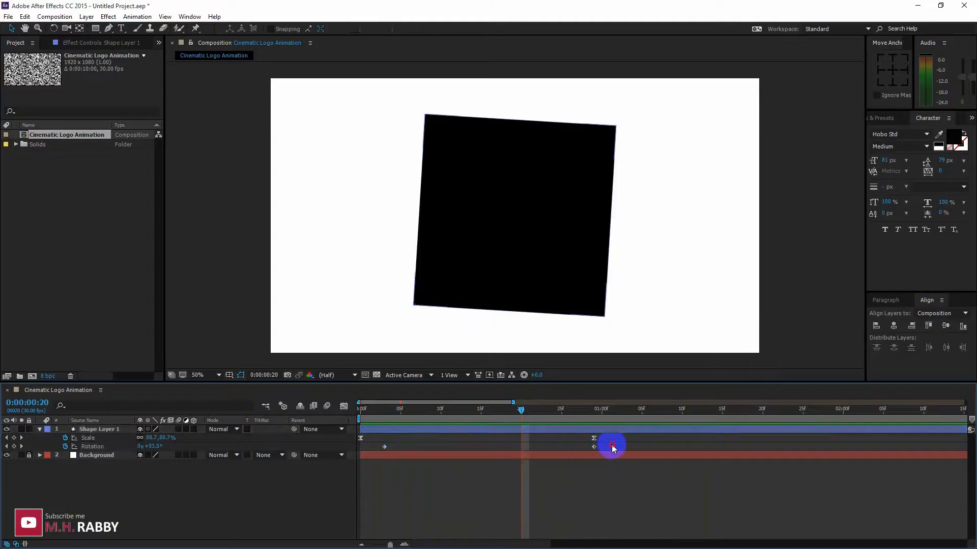
key("f9")
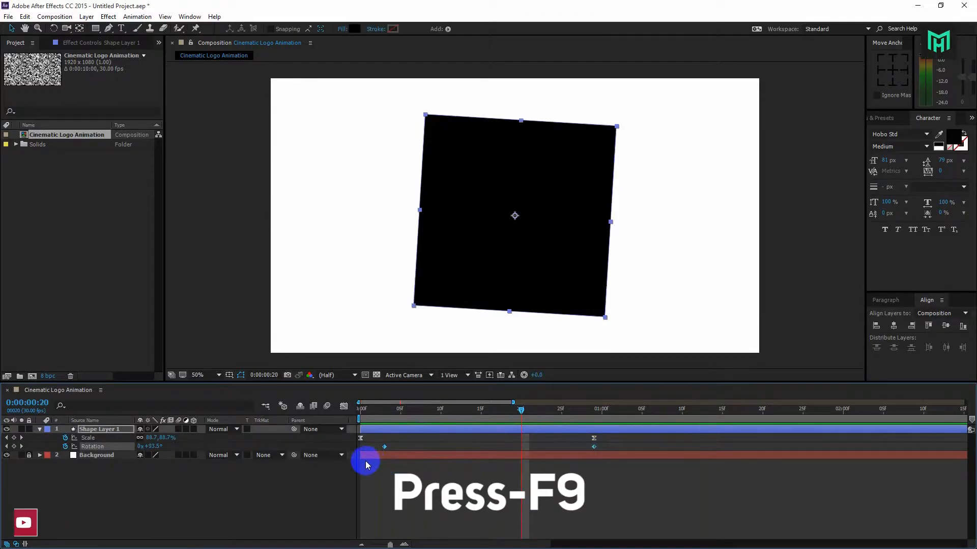
key("f9")
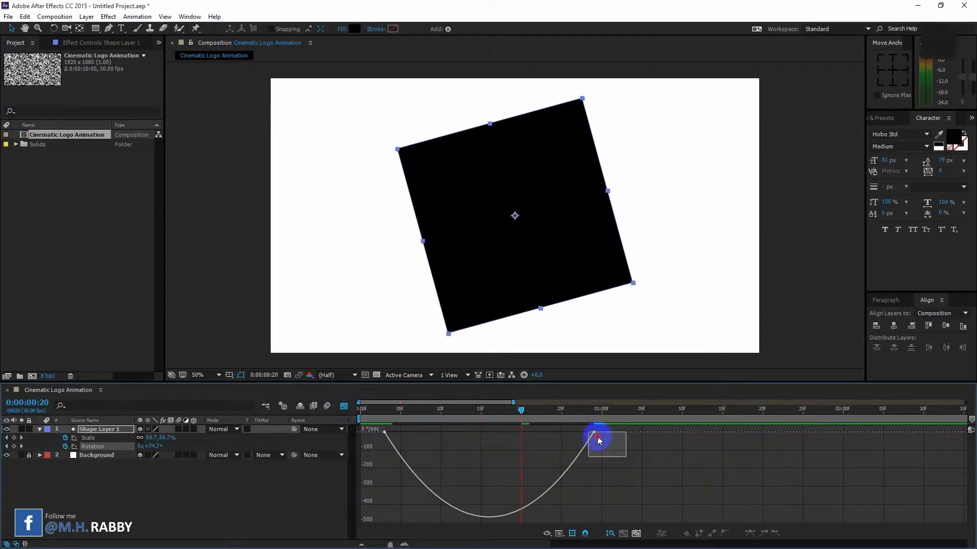
left_click_drag(599, 434, 522, 434)
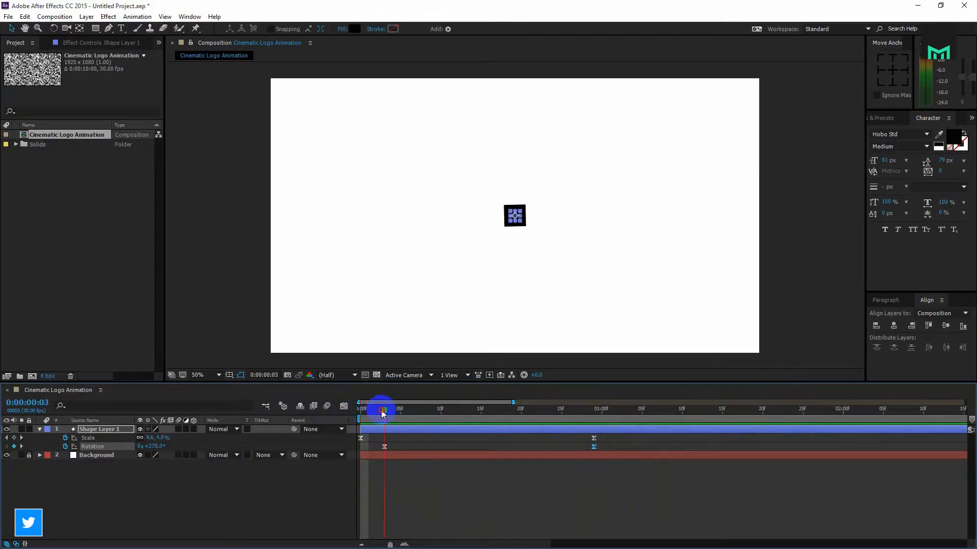
- Preview the spin-and-grow intro and sharpen the rotation curve's ease so it finishes near frame 25
left_click_drag(382, 410, 377, 410)
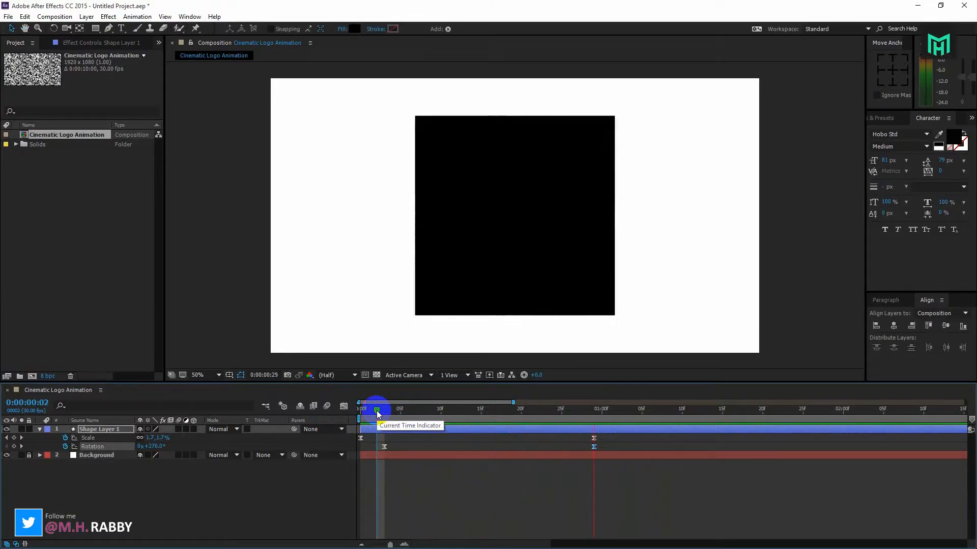
left_click_drag(377, 408, 360, 408)
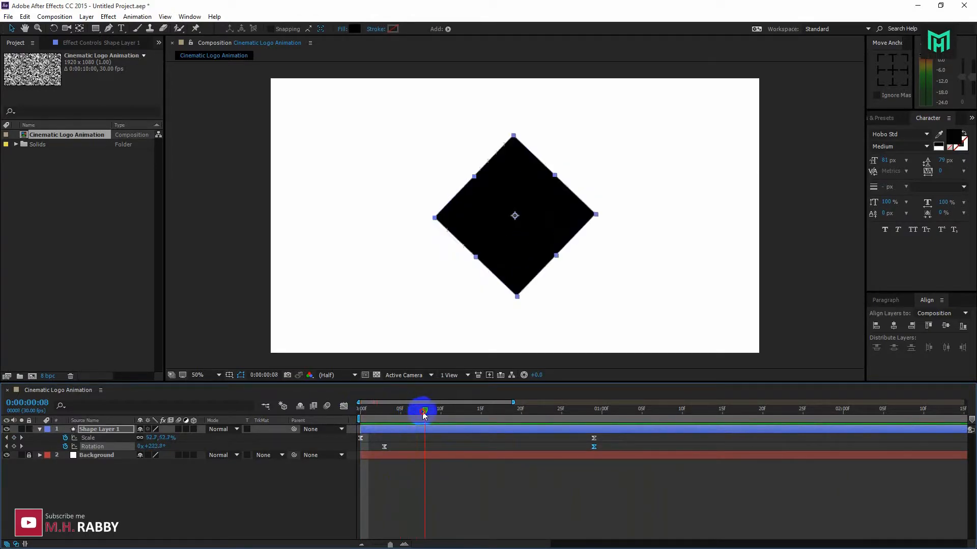
left_click_drag(423, 414, 480, 414)
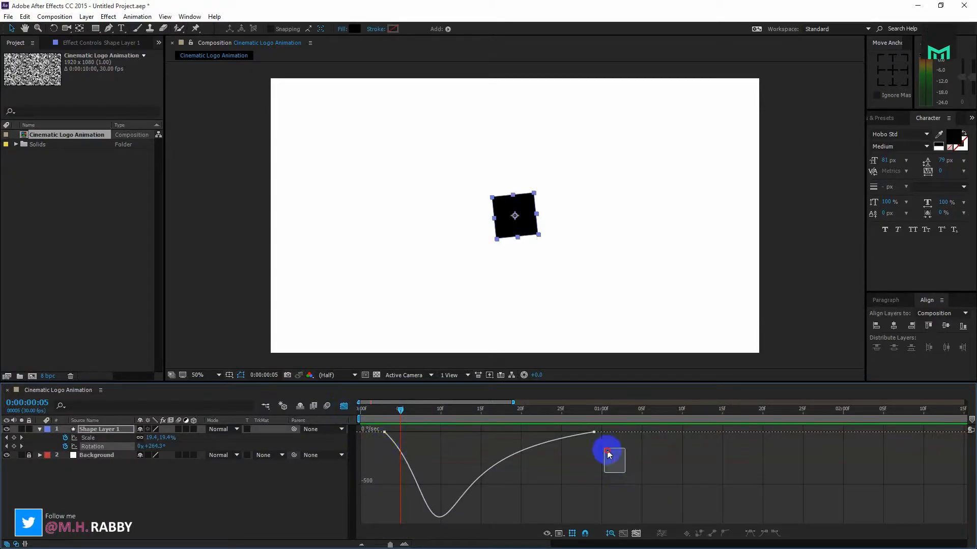
left_click_drag(608, 449, 514, 434)
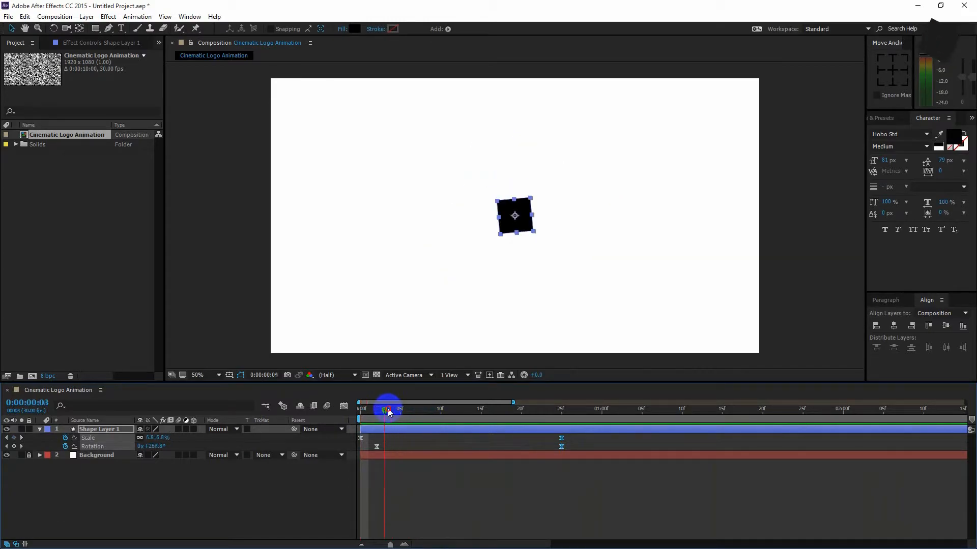
- Split the square layer at frame 26 and duplicate its later part
left_click_drag(387, 409, 359, 409)
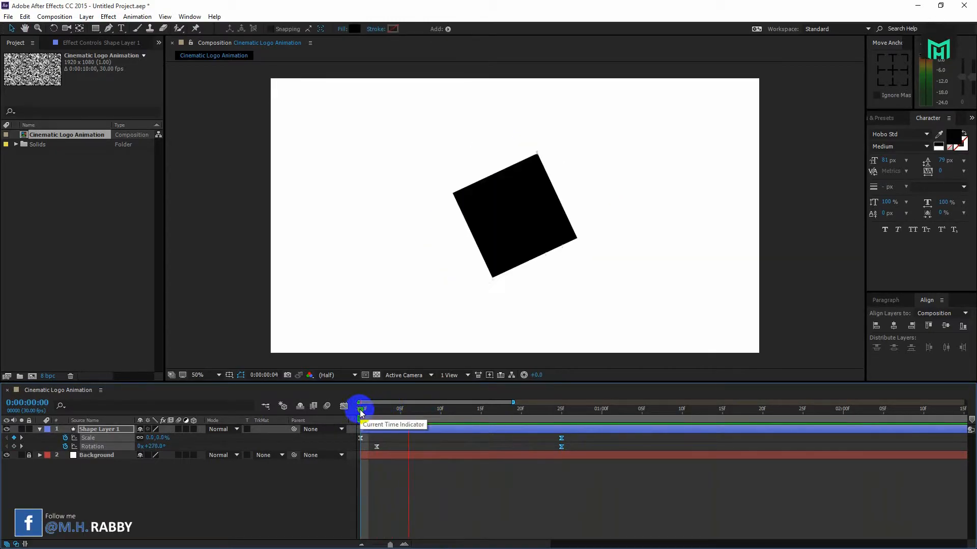
left_click_drag(361, 409, 423, 409)
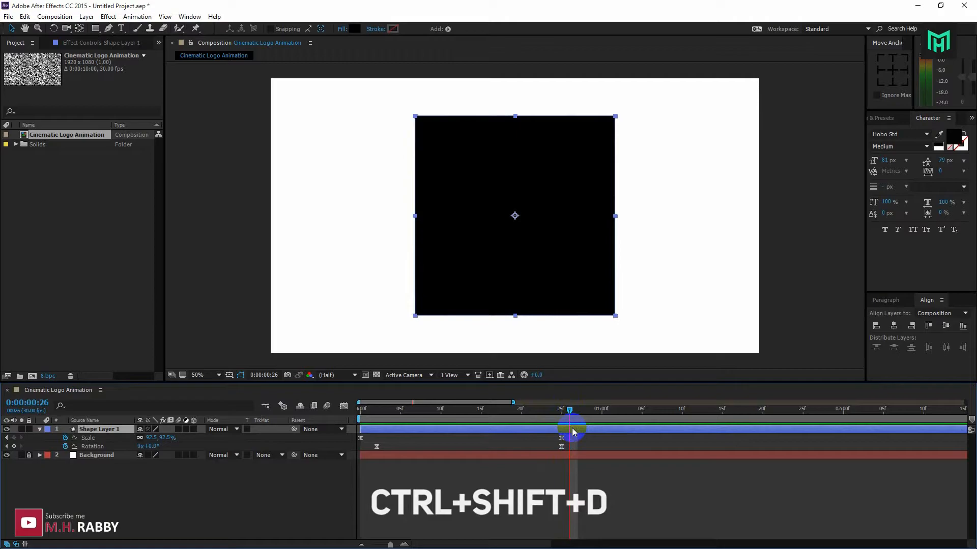
key("ctrl+d")
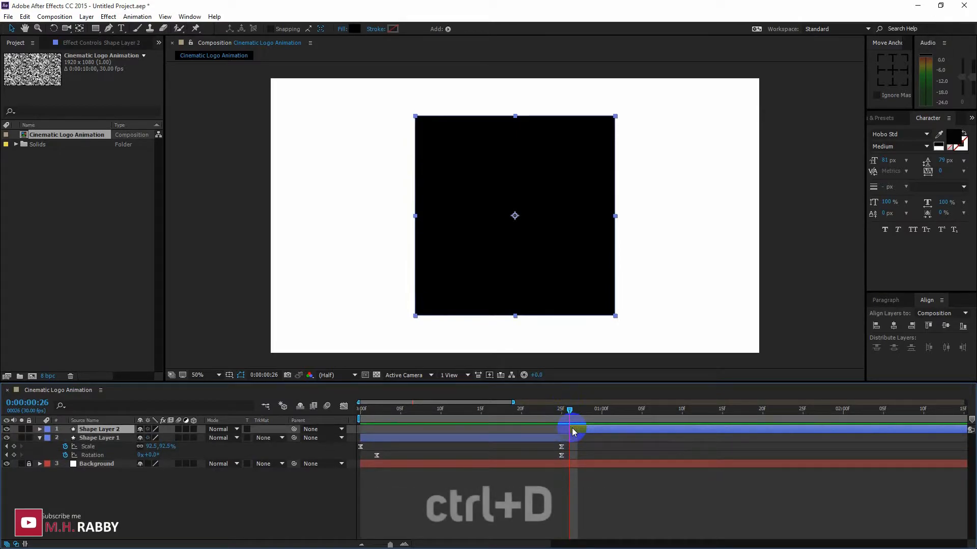
key("ctrl+d")
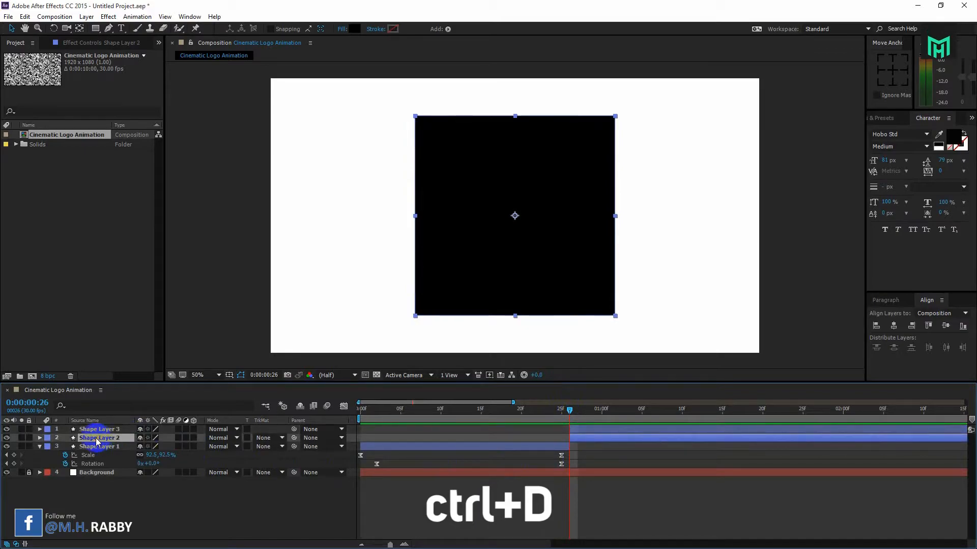
key("ctrl+d")
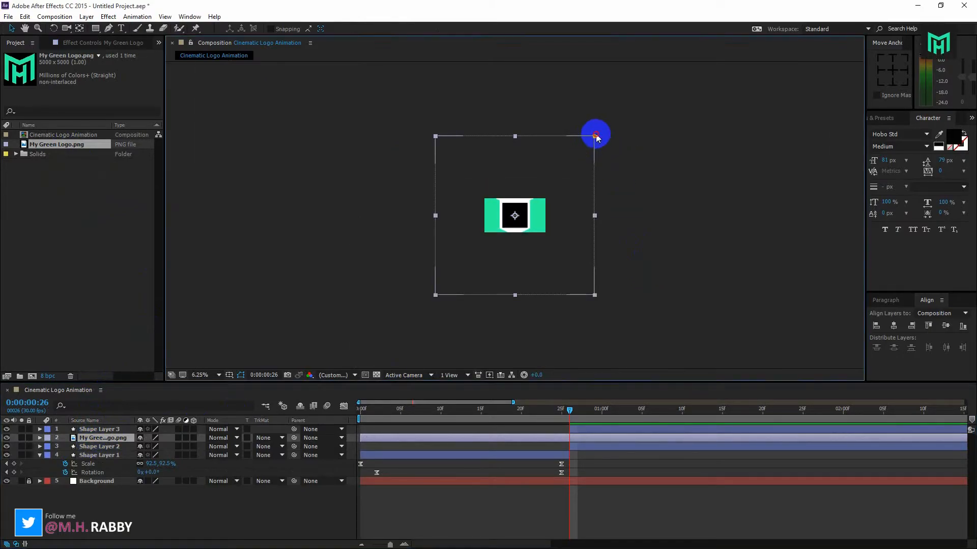
- Scale down the green logo, set the view to 50% and center the logo over the black square via Align
left_click_drag(595, 135, 543, 179)
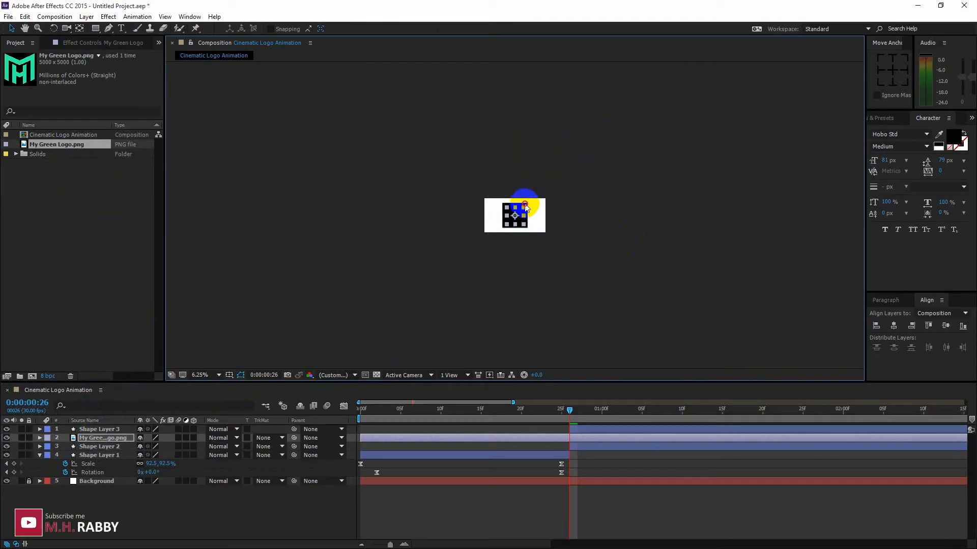
left_click(206, 375)
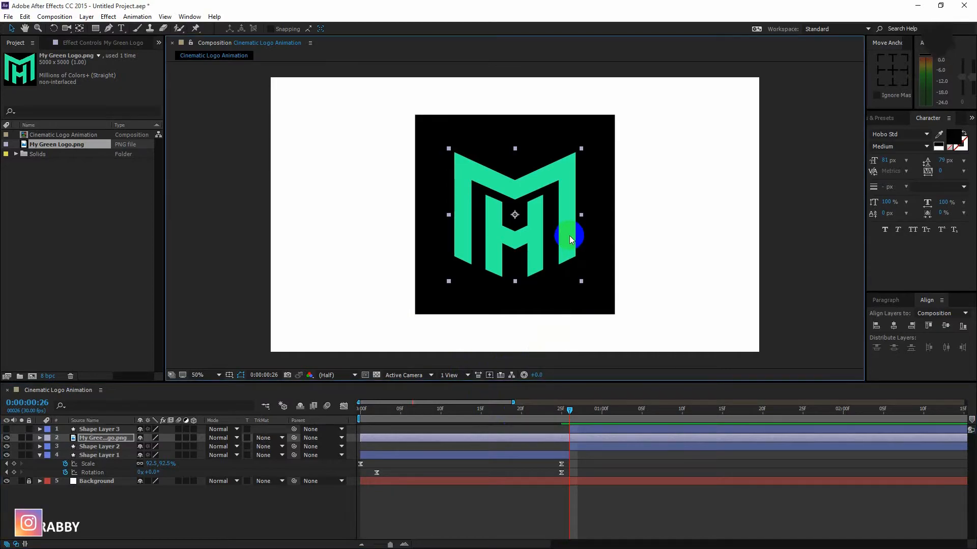
left_click(909, 325)
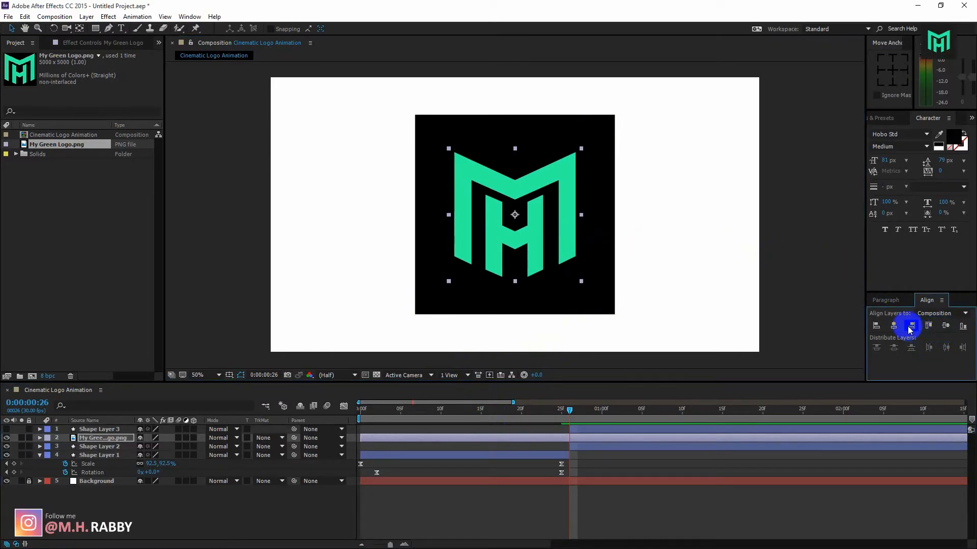
left_click(910, 325)
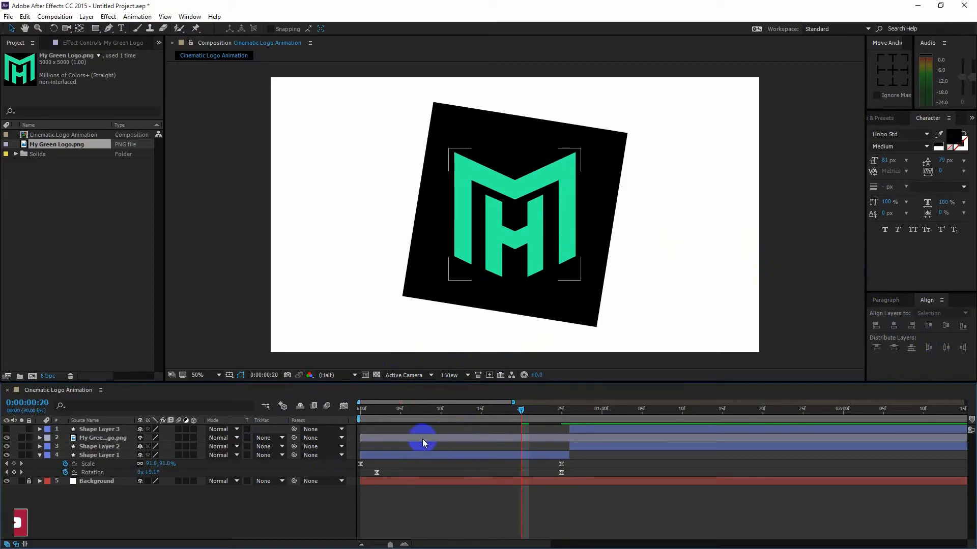
- Start the logo layer near 1:00 and keyframe its Position to slide up from below the square with Easy Ease
left_click_drag(520, 409, 567, 409)
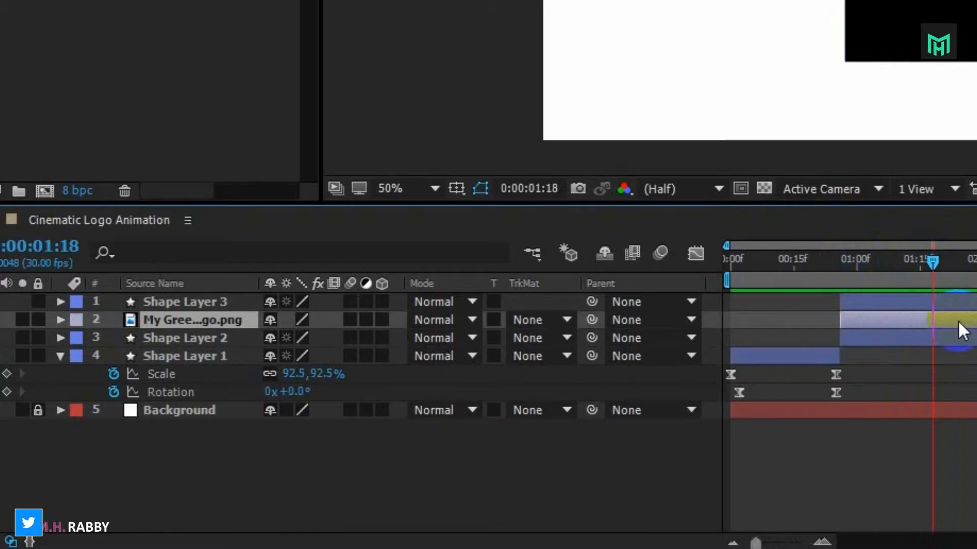
key("p")
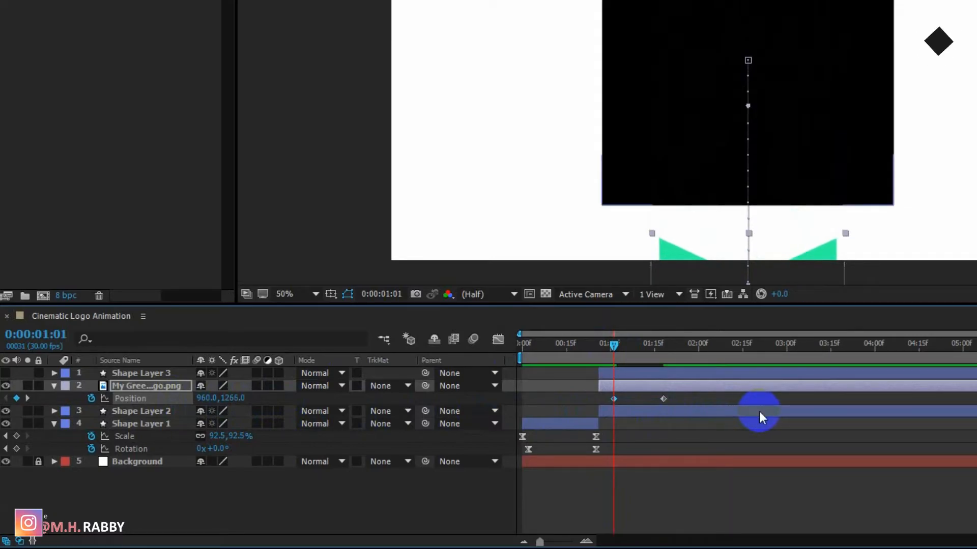
left_click_drag(759, 414, 604, 399)
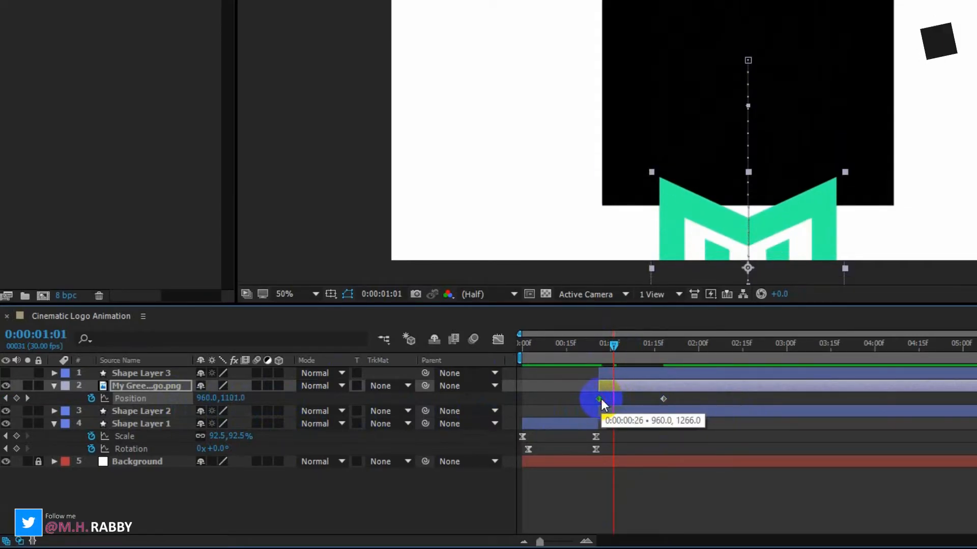
key("f9")
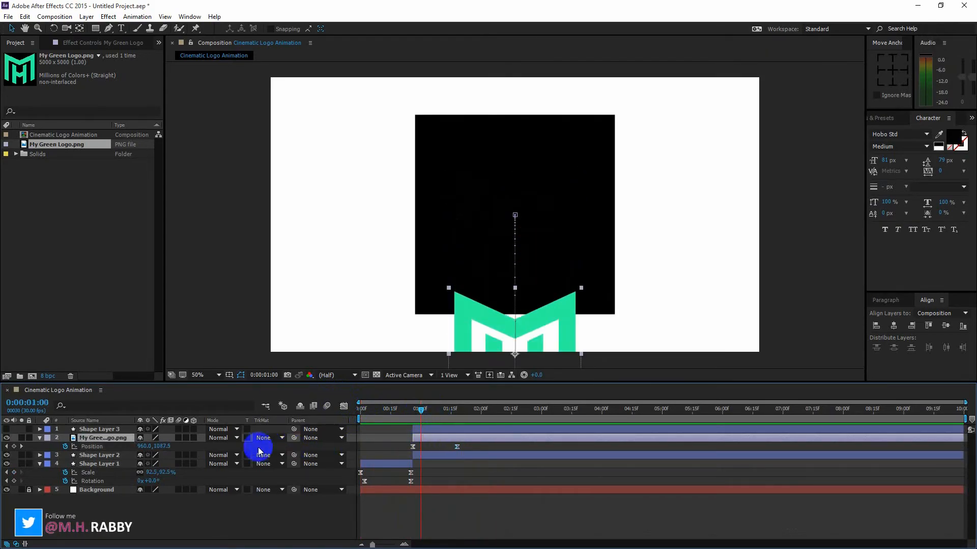
- Alpha-matte the logo to Shape Layer 3 and move the second Position keyframe earlier for a faster slide
left_click(263, 437)
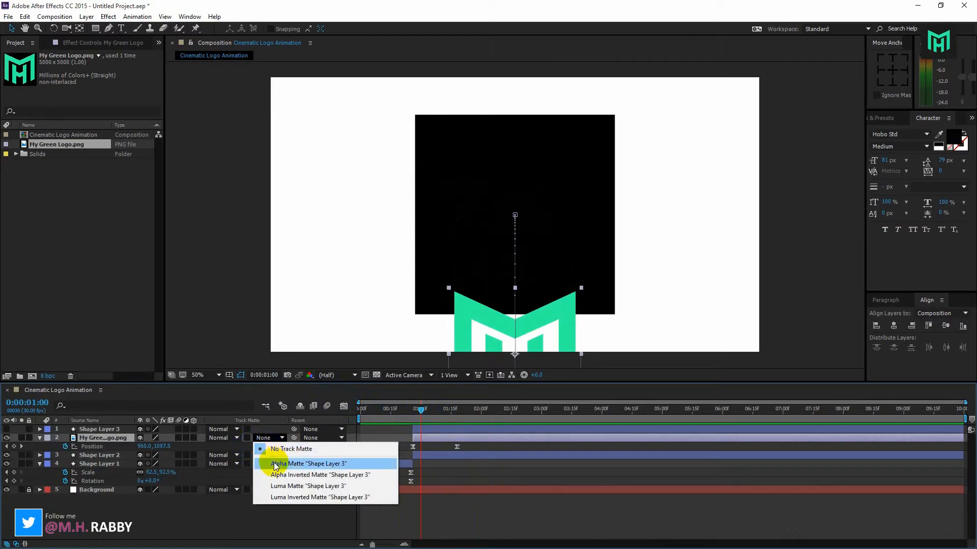
left_click(308, 463)
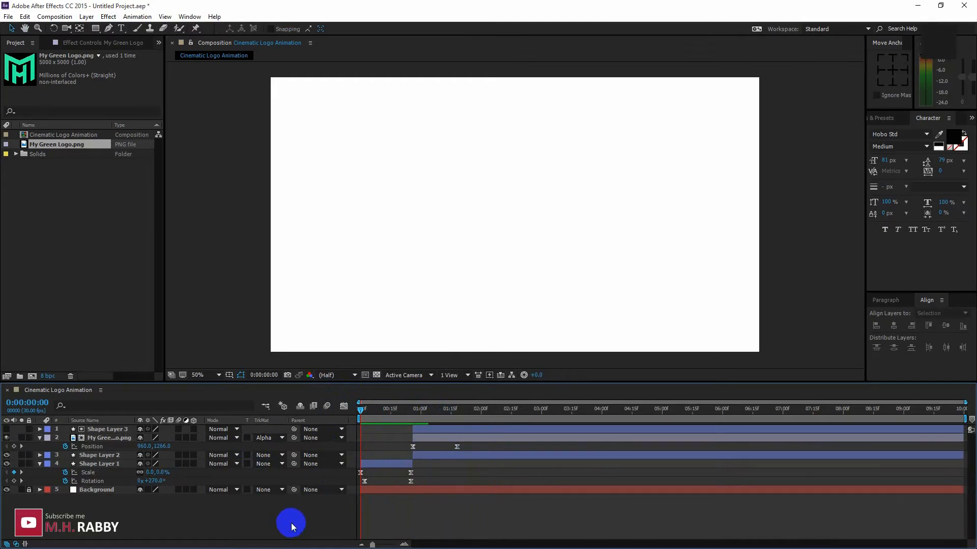
left_click(464, 408)
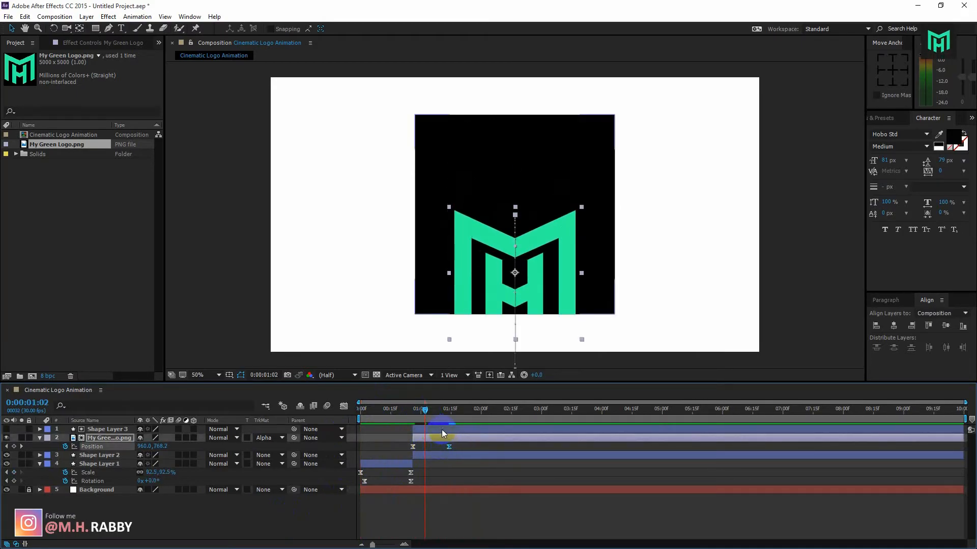
left_click_drag(425, 409, 389, 409)
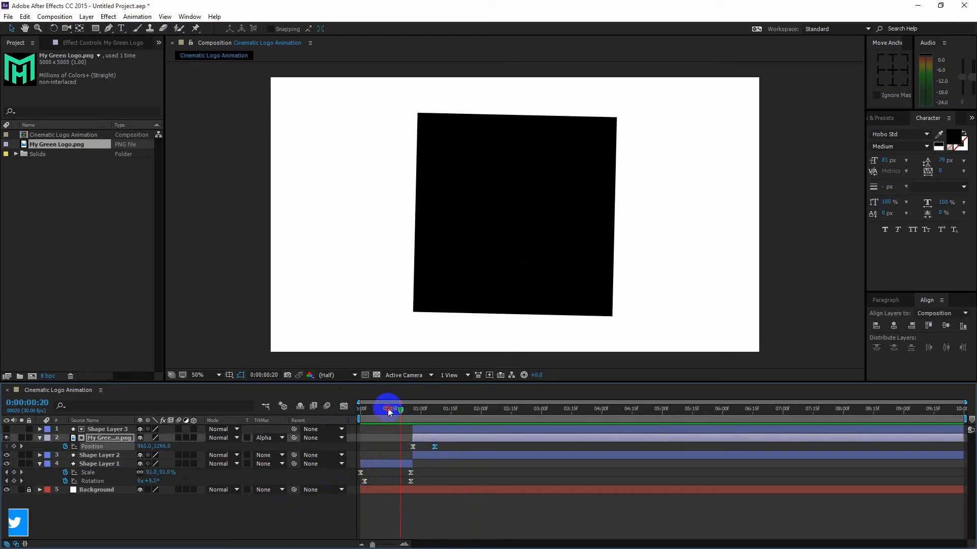
left_click_drag(389, 409, 359, 409)
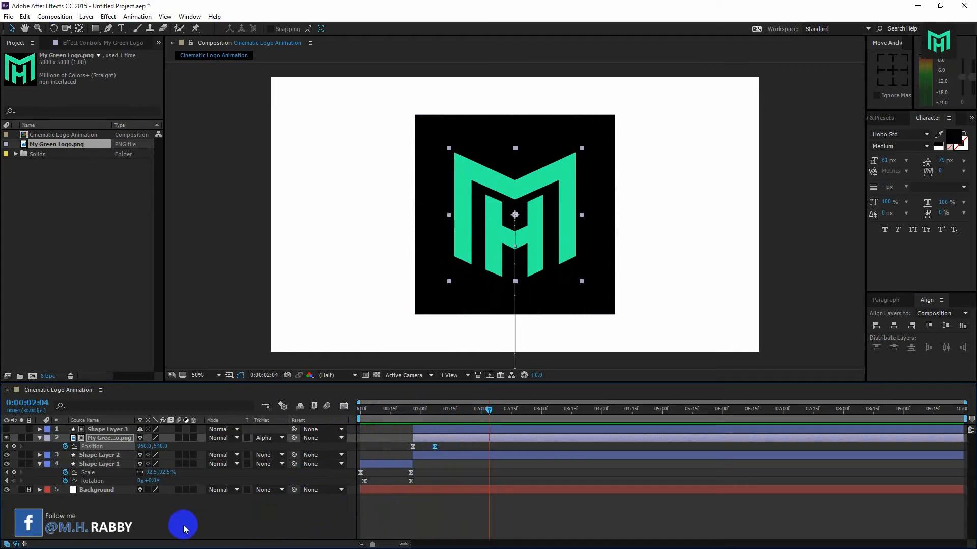
- Pre-compose the square, shape and logo layers into Pre-comp 1 with all attributes moved in
left_click(101, 464)
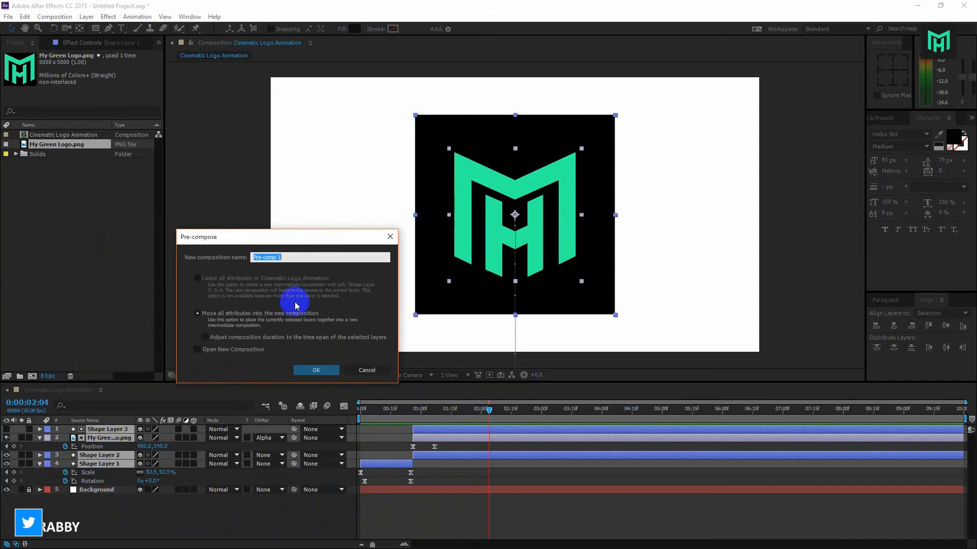
left_click(198, 314)
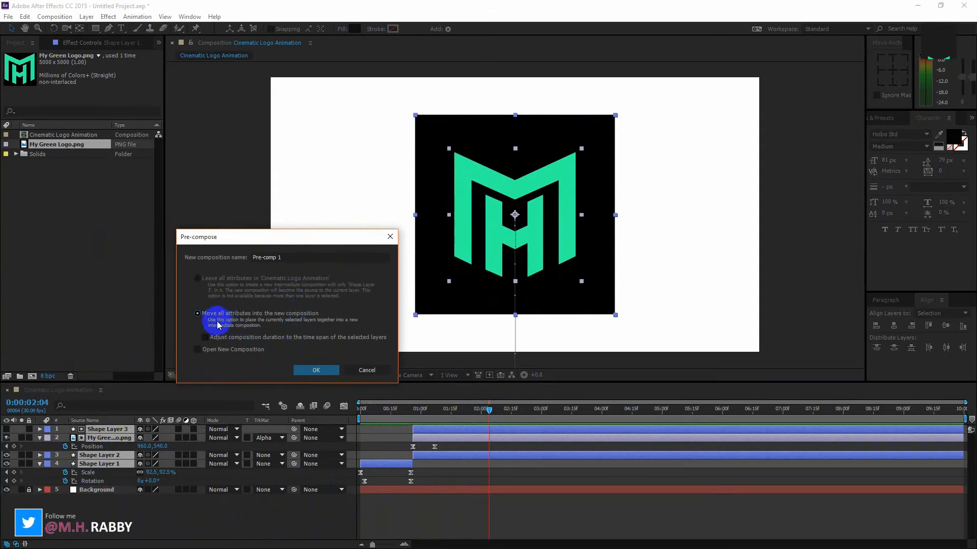
left_click(315, 370)
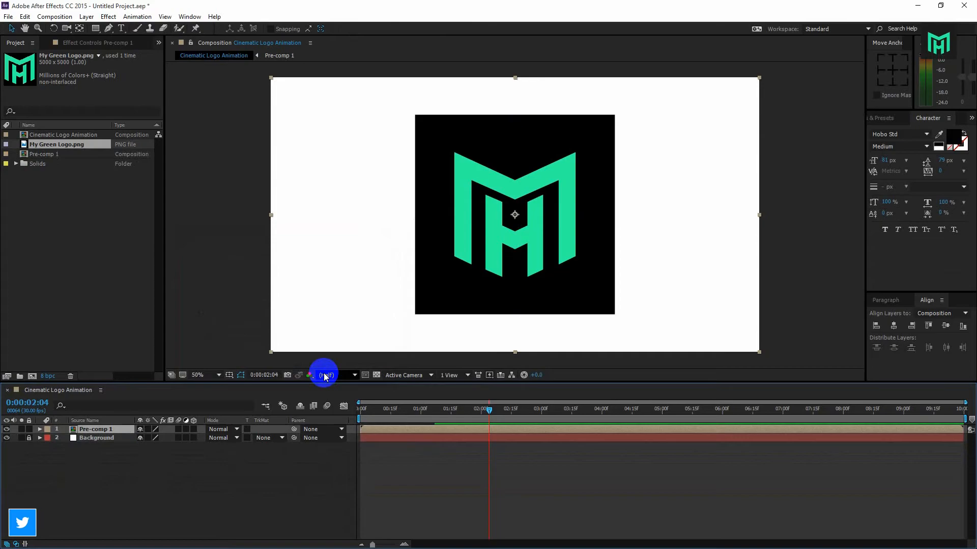
mouse_move(391, 416)
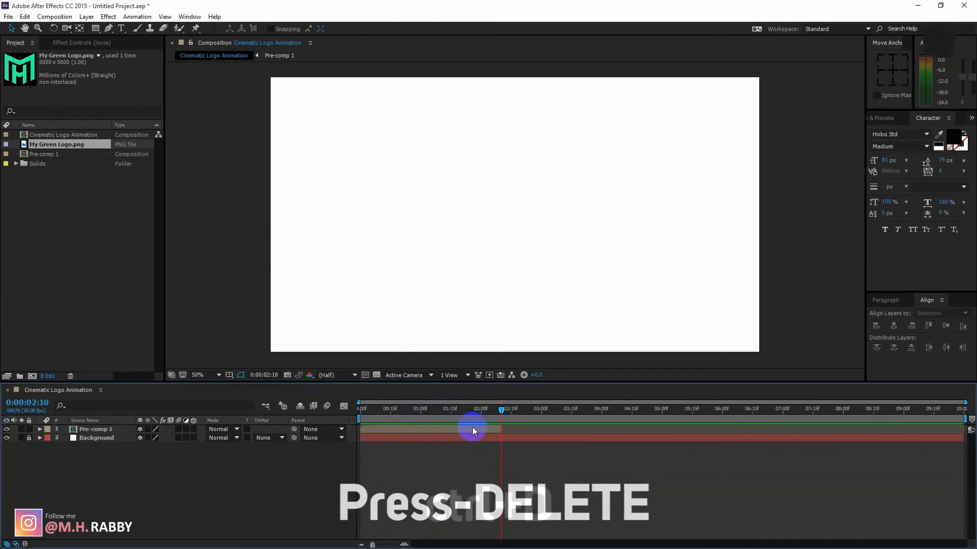
- Duplicate Pre-comp 1, start the copy at 0:00:02:10 and time-reverse it
key("ctrl+d")
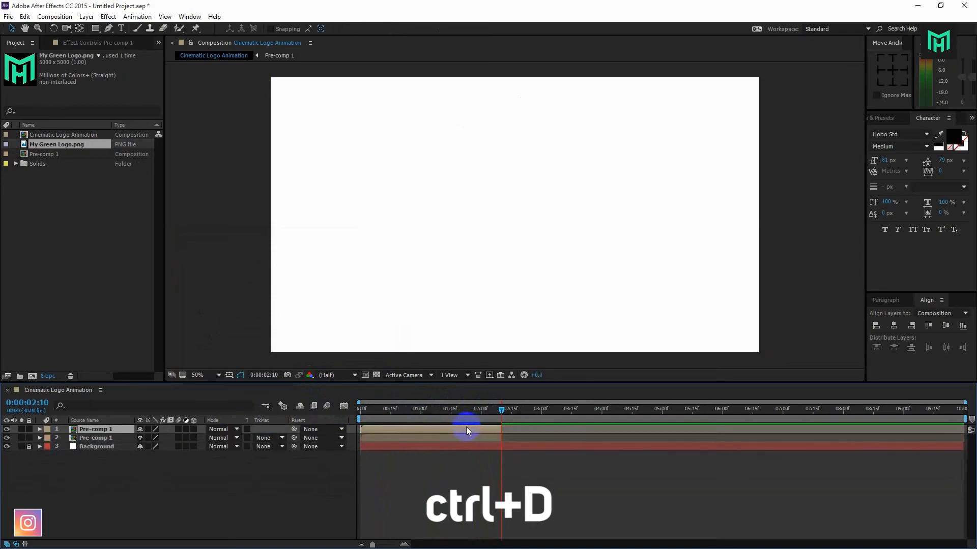
left_click_drag(467, 430, 572, 438)
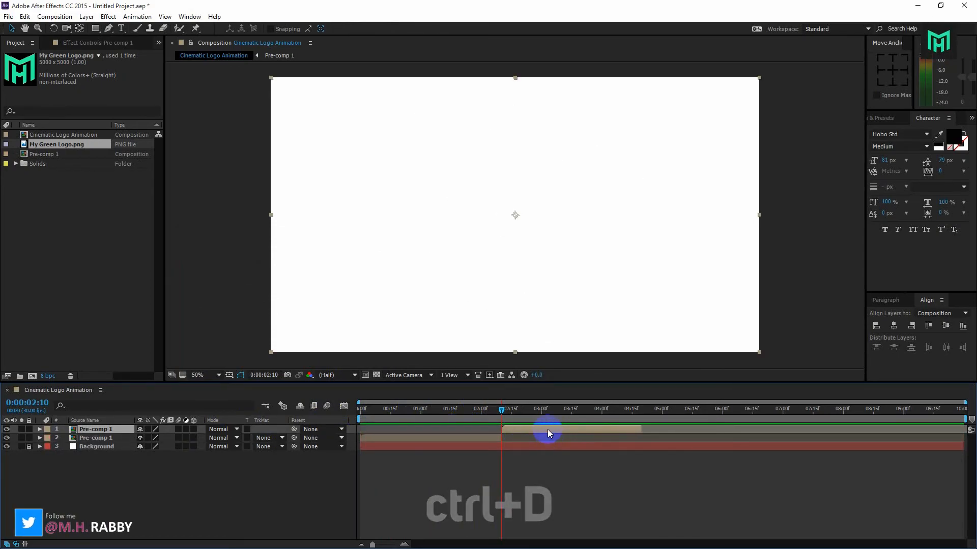
right_click(548, 430)
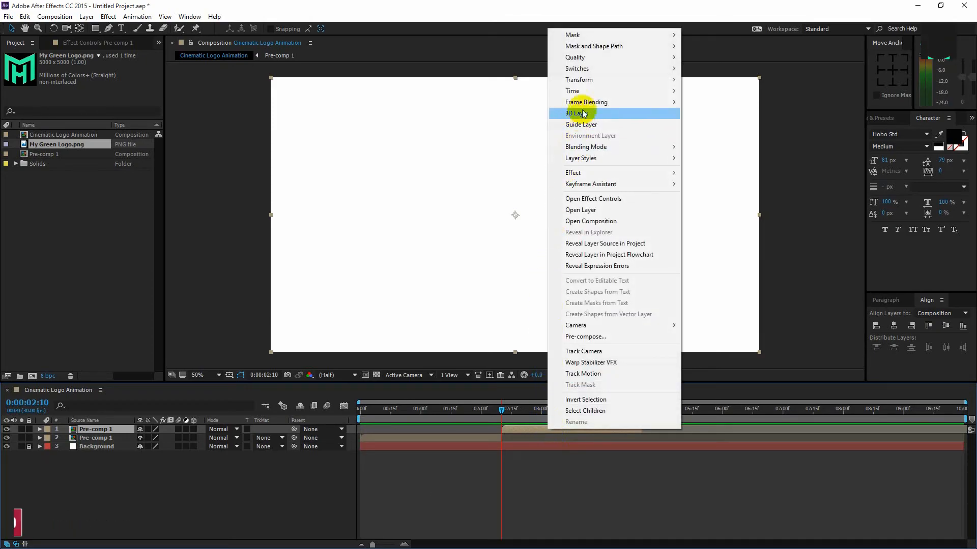
mouse_move(571, 91)
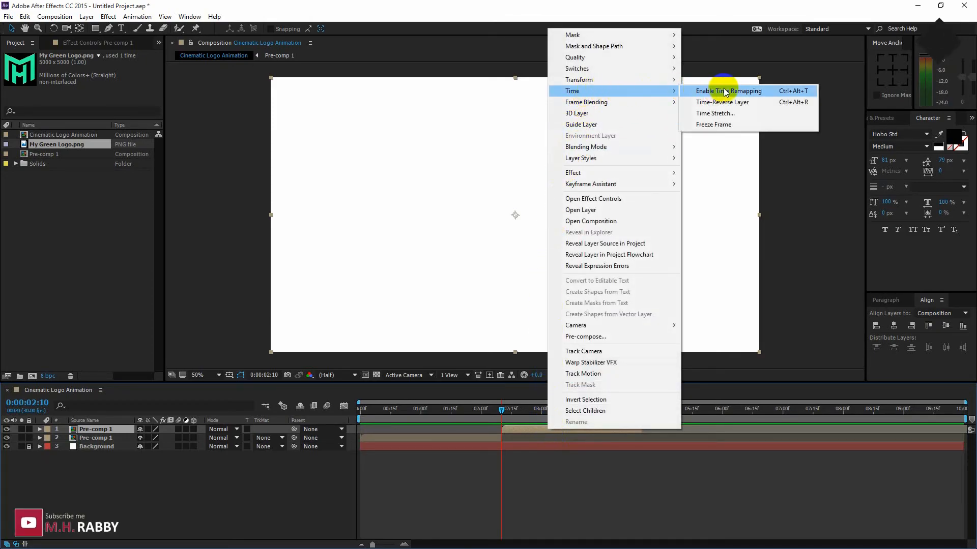
mouse_move(722, 102)
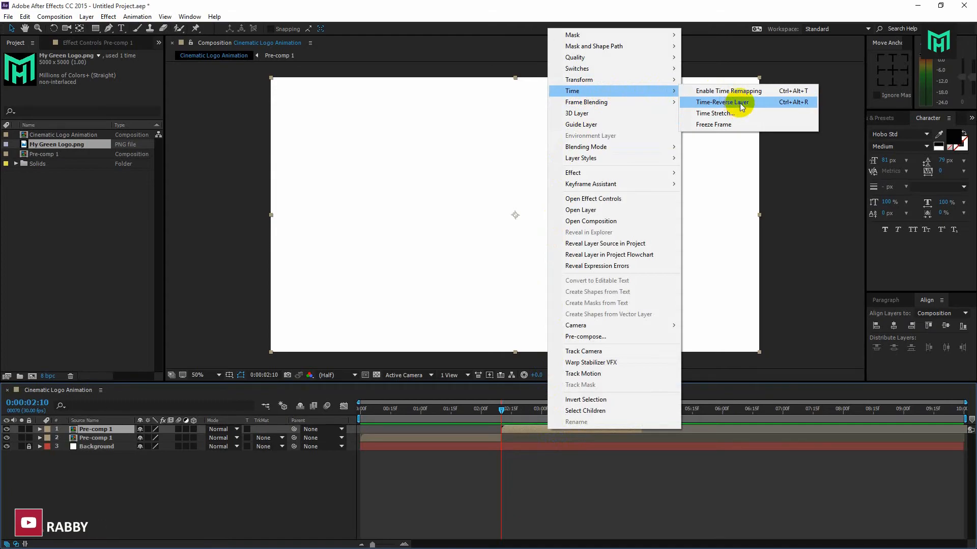
left_click(722, 102)
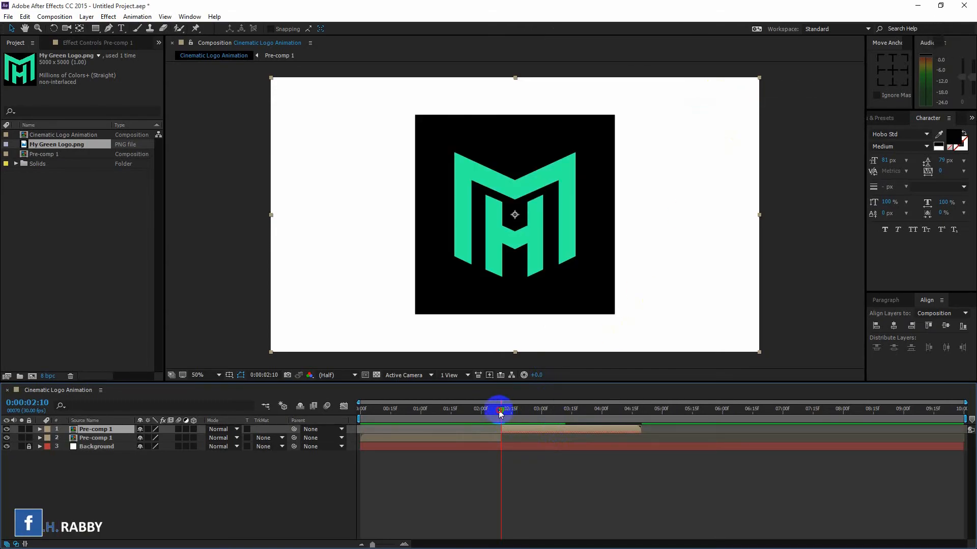